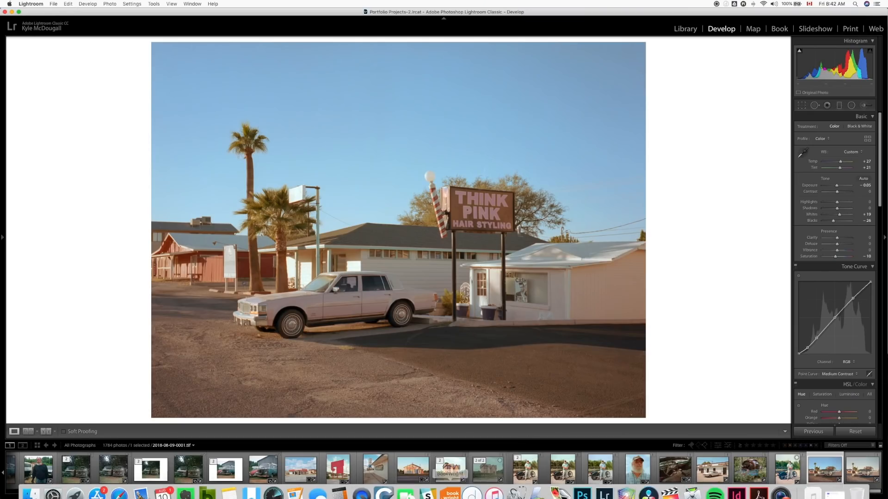
{"action": "mouse_move", "coordinate": [560, 486]}
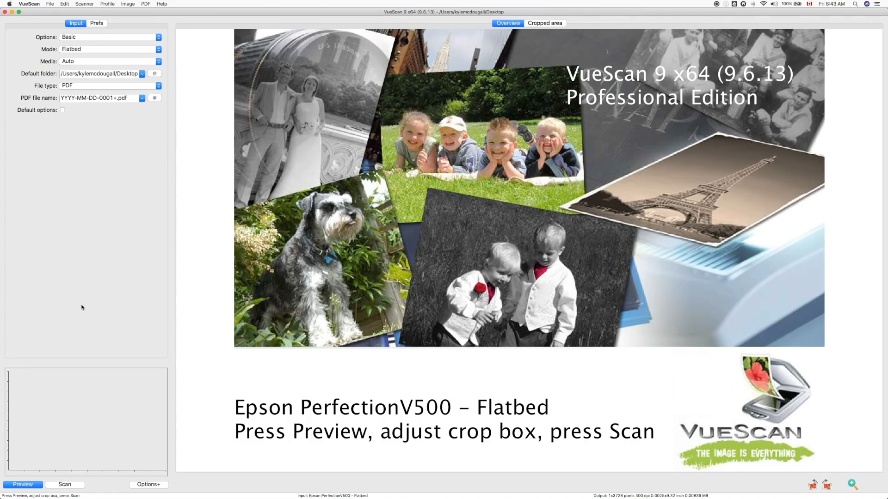
{"action": "mouse_move", "coordinate": [49, 19]}
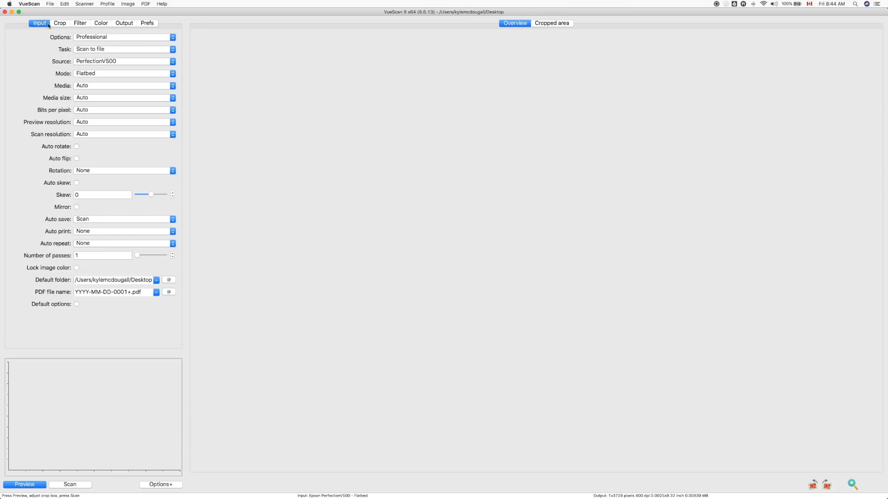
{"action": "mouse_move", "coordinate": [99, 63]}
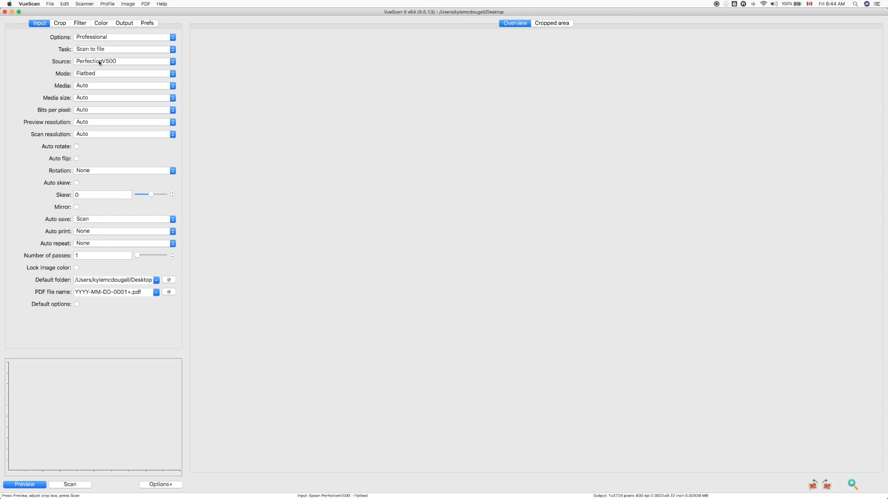
- Keep PerfectionV500 as source, with Mode set to Transparency and Media to Color negative
{"action": "left_click", "coordinate": [122, 61]}
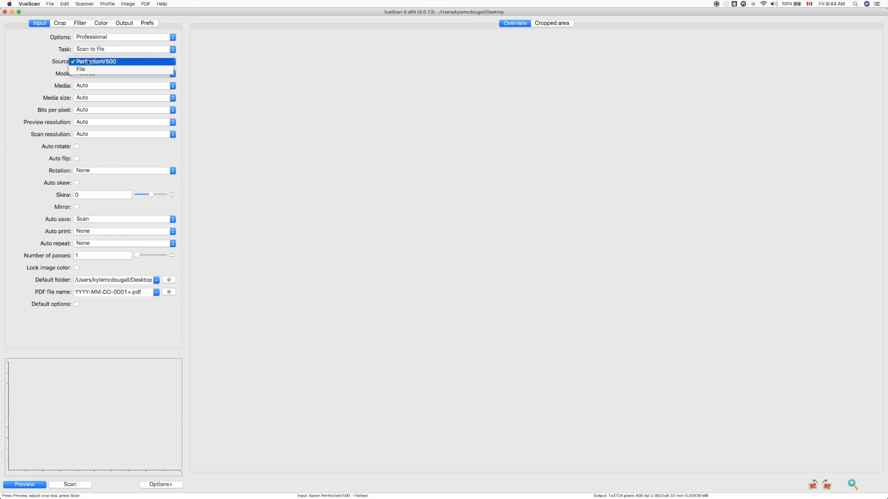
{"action": "left_click", "coordinate": [97, 62]}
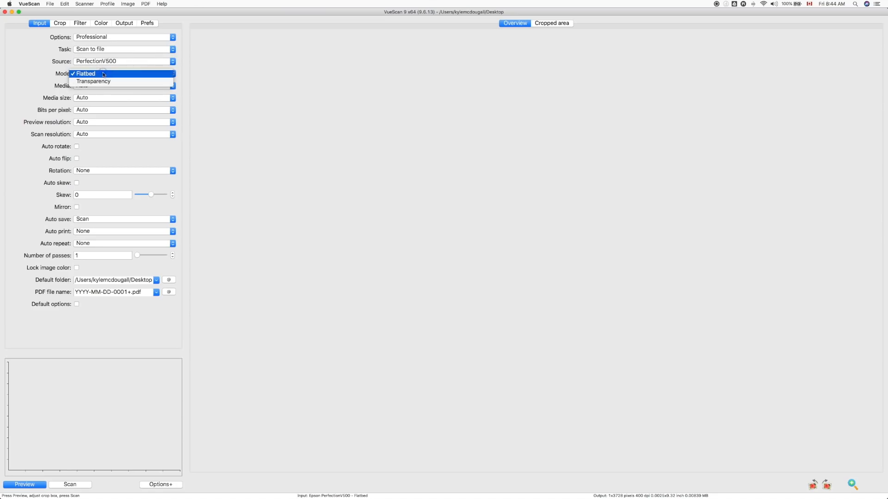
{"action": "mouse_move", "coordinate": [93, 81]}
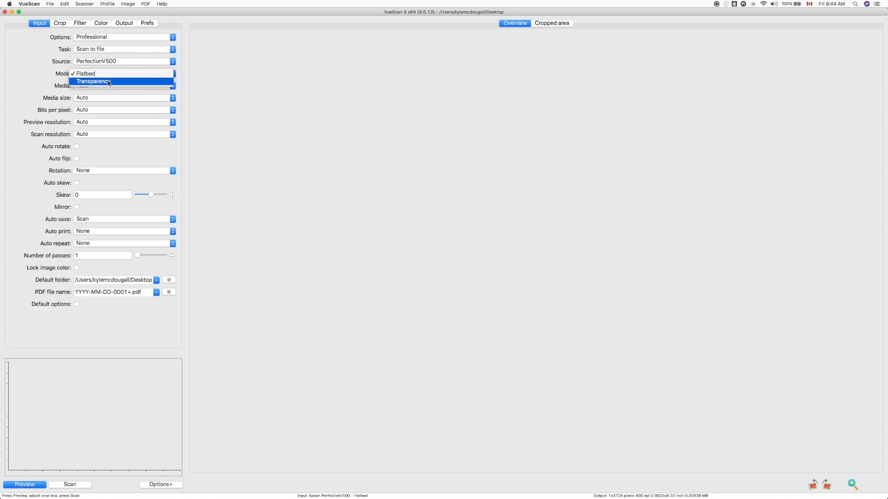
{"action": "left_click", "coordinate": [93, 81]}
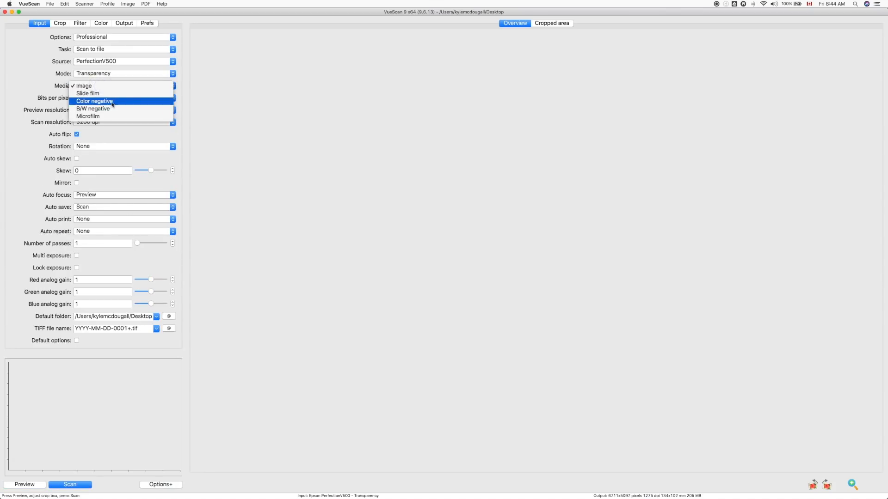
{"action": "mouse_move", "coordinate": [112, 108]}
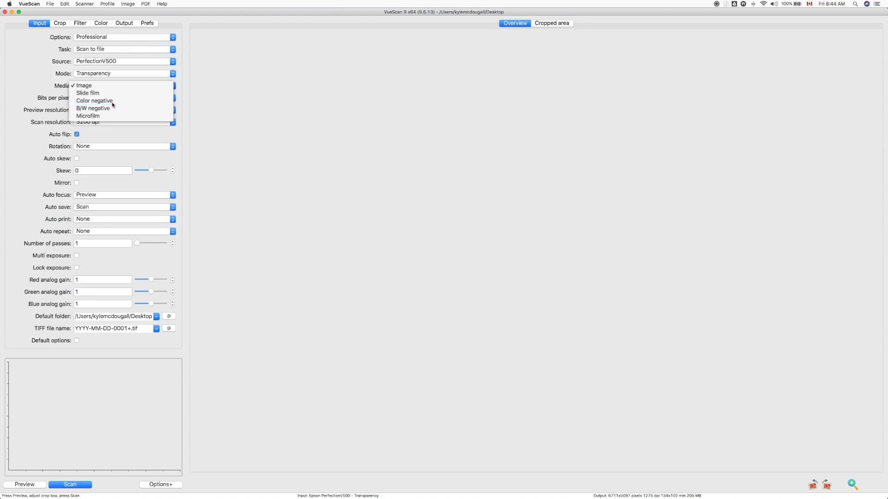
{"action": "left_click", "coordinate": [94, 101]}
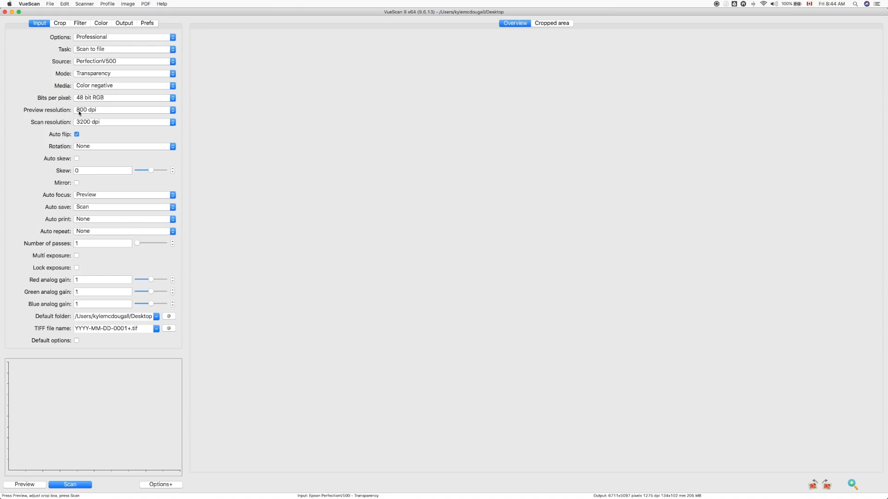
{"action": "mouse_move", "coordinate": [84, 121]}
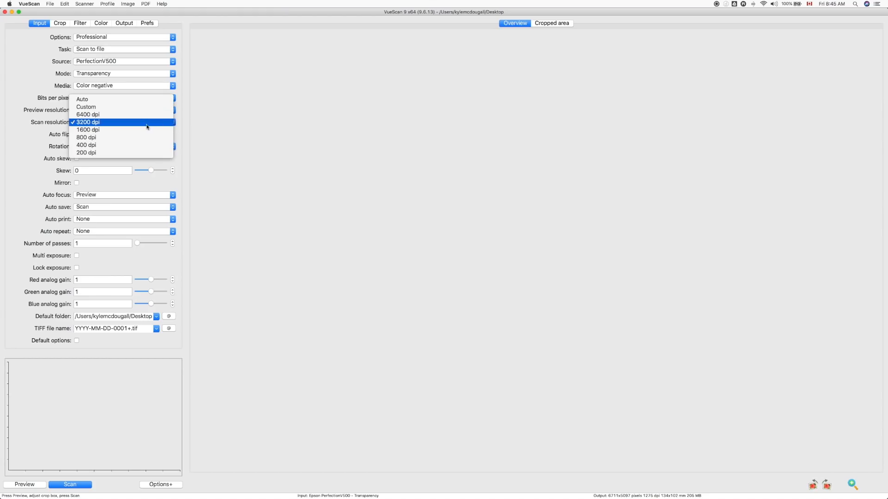
{"action": "left_click", "coordinate": [88, 122]}
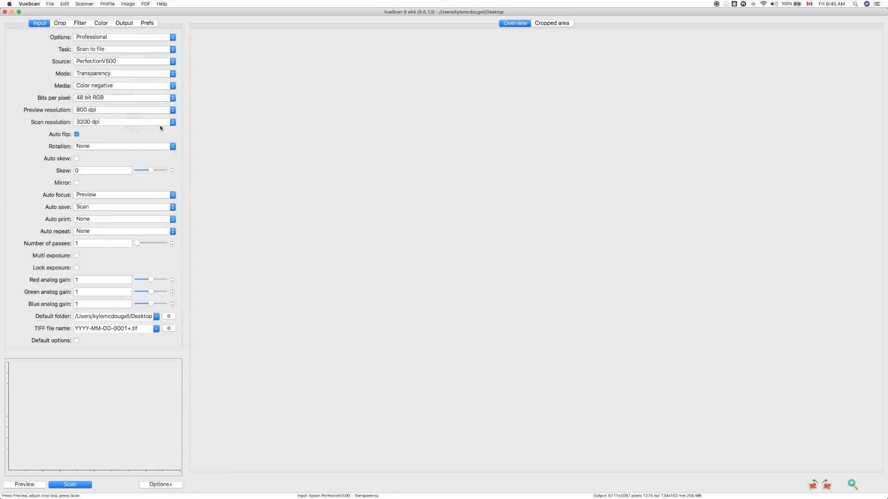
- Move from the Crop tab to the Filter tab showing Light infrared cleaning
{"action": "left_click", "coordinate": [59, 22]}
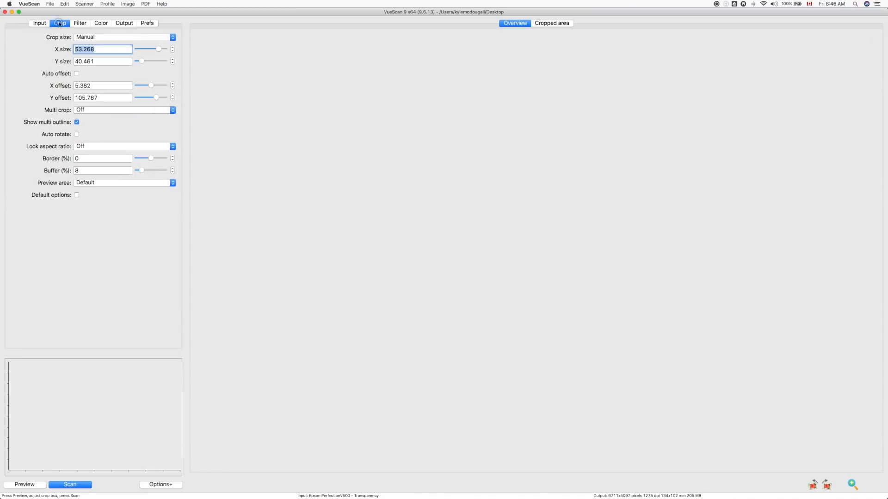
{"action": "left_click", "coordinate": [79, 23]}
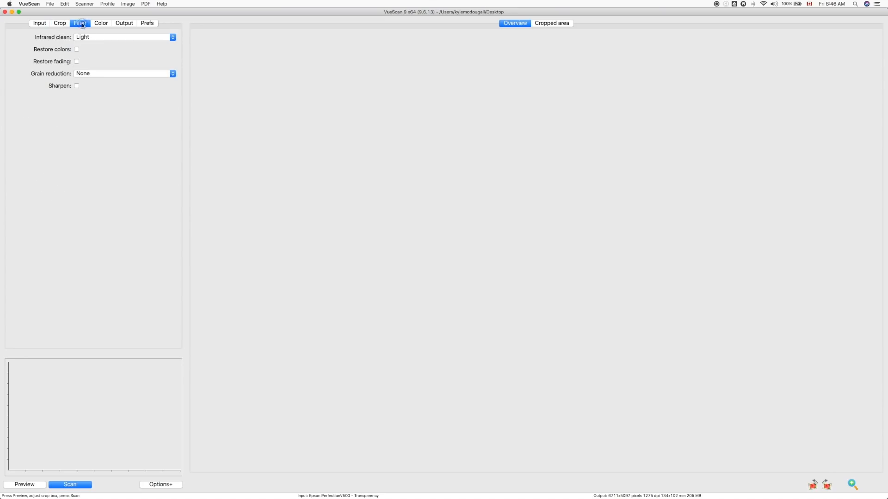
{"action": "mouse_move", "coordinate": [56, 38]}
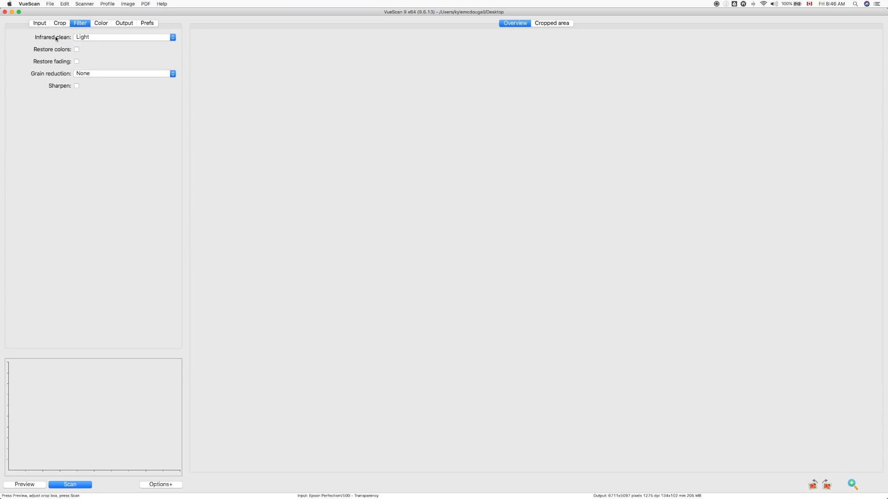
{"action": "mouse_move", "coordinate": [86, 37]}
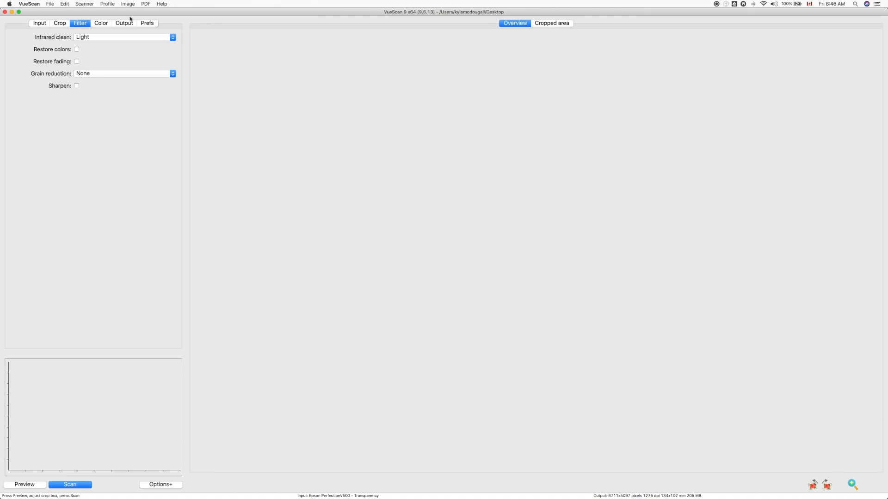
- Bring up the Color tab and toggle the image histogram off, then back on
{"action": "left_click", "coordinate": [101, 23]}
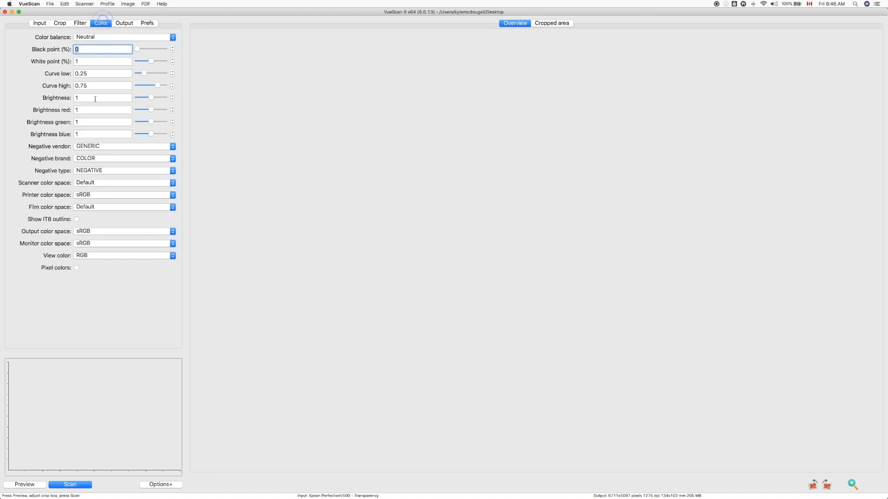
{"action": "mouse_move", "coordinate": [11, 68]}
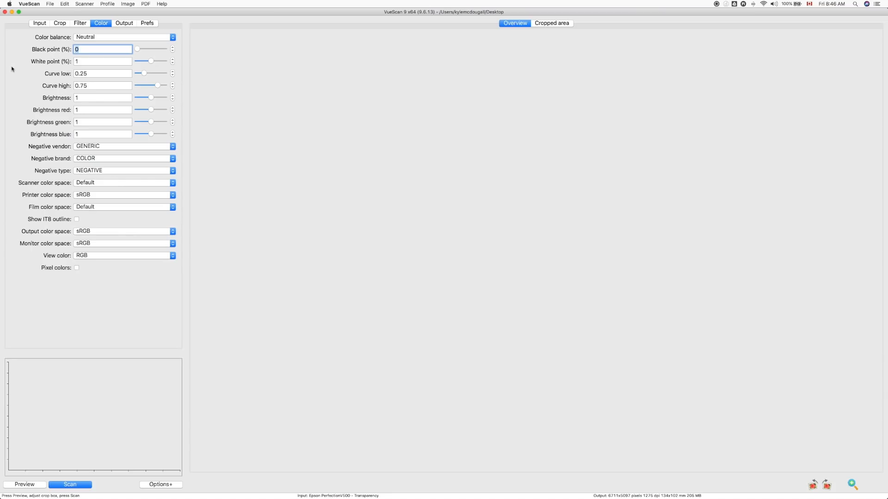
{"action": "mouse_move", "coordinate": [16, 189]}
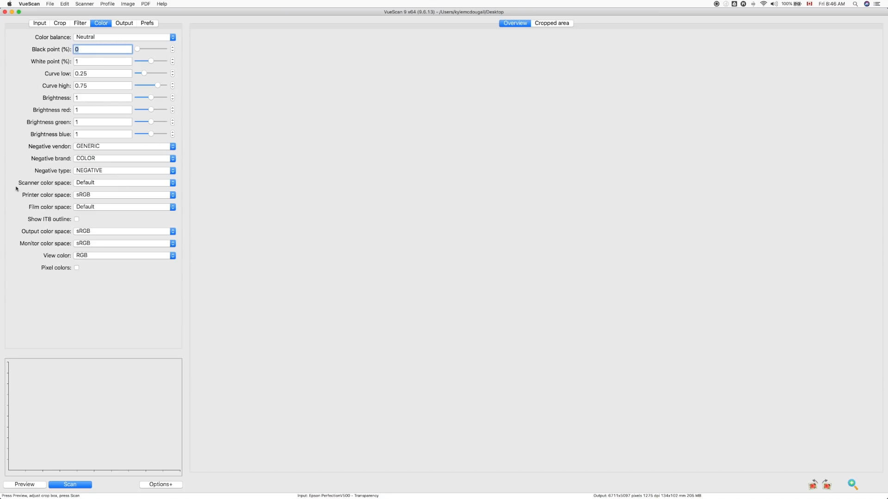
{"action": "left_click", "coordinate": [128, 4]}
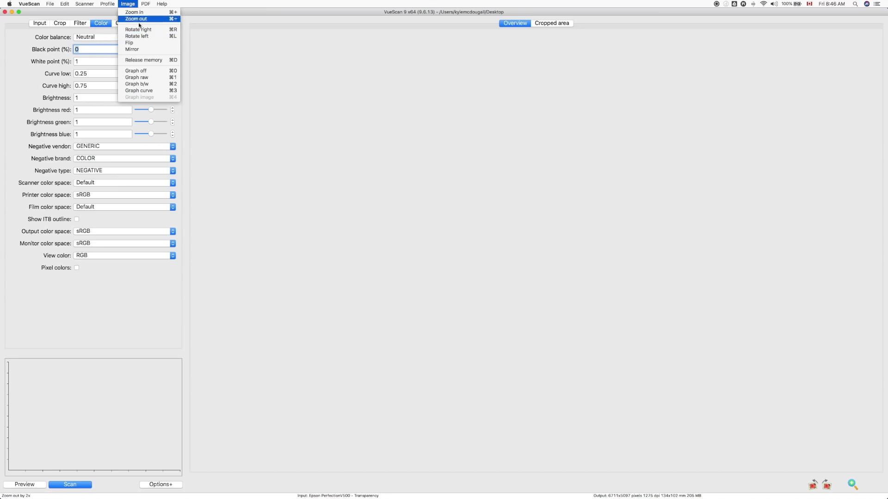
{"action": "left_click", "coordinate": [136, 70]}
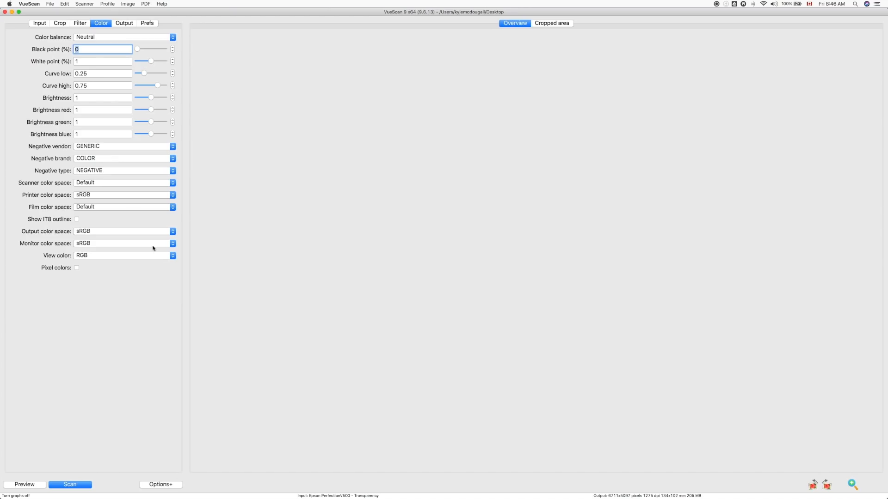
{"action": "mouse_move", "coordinate": [244, 294]}
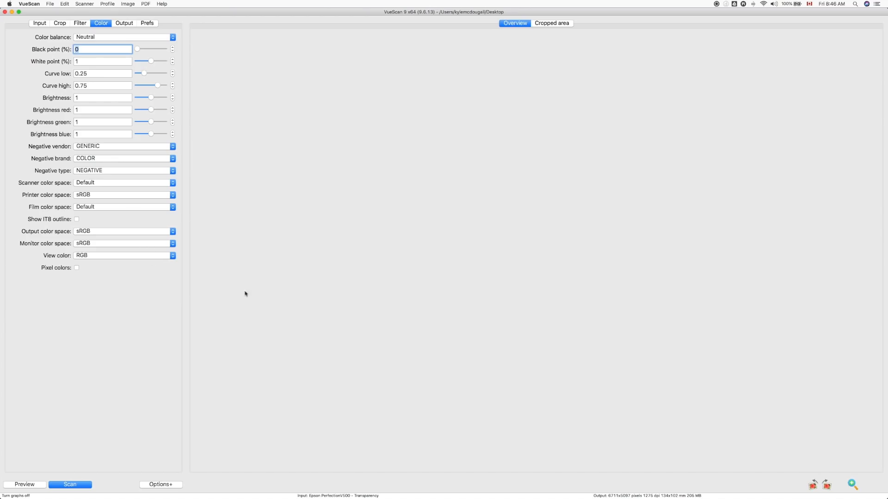
{"action": "mouse_move", "coordinate": [121, 18]}
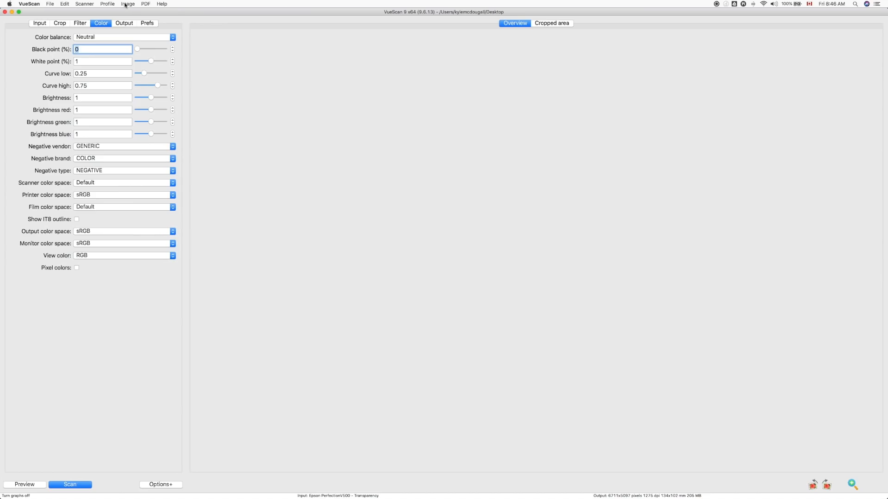
{"action": "left_click", "coordinate": [127, 4]}
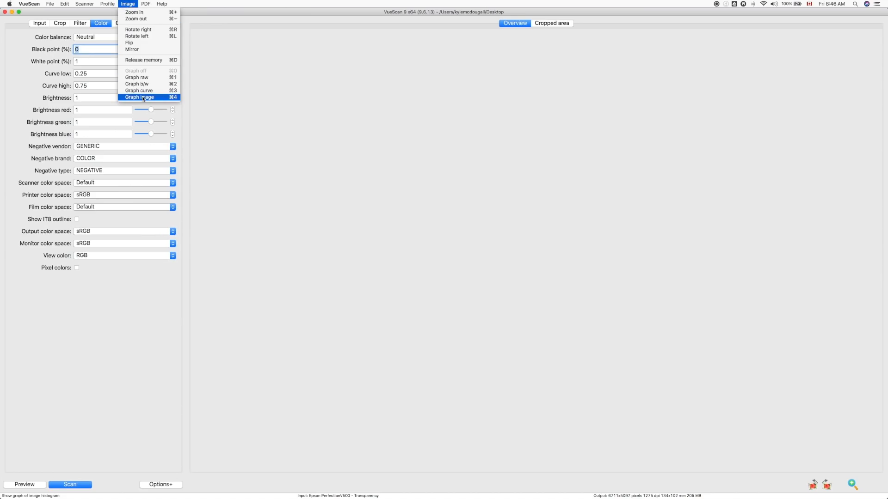
{"action": "left_click", "coordinate": [139, 96]}
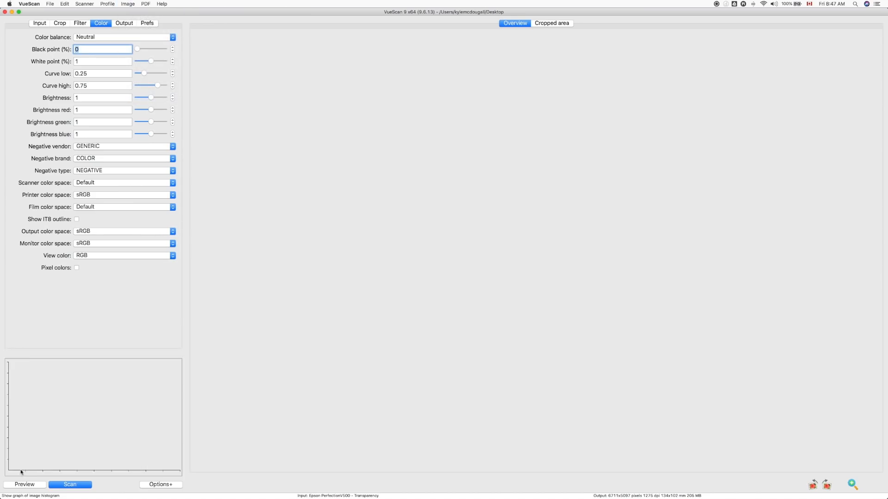
{"action": "mouse_move", "coordinate": [172, 400]}
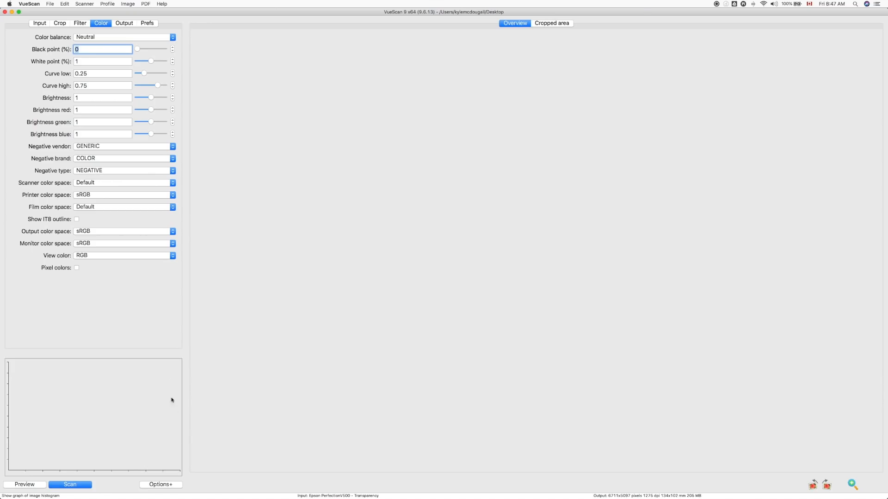
{"action": "mouse_move", "coordinate": [26, 450]}
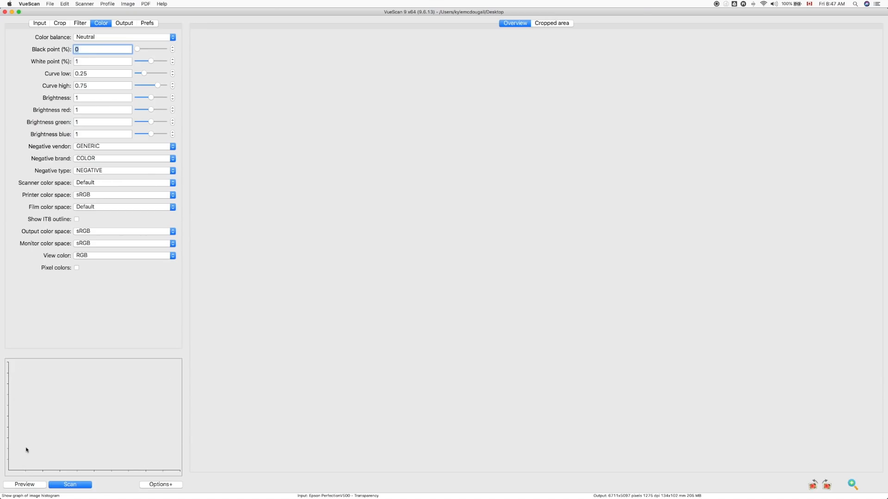
{"action": "mouse_move", "coordinate": [36, 493]}
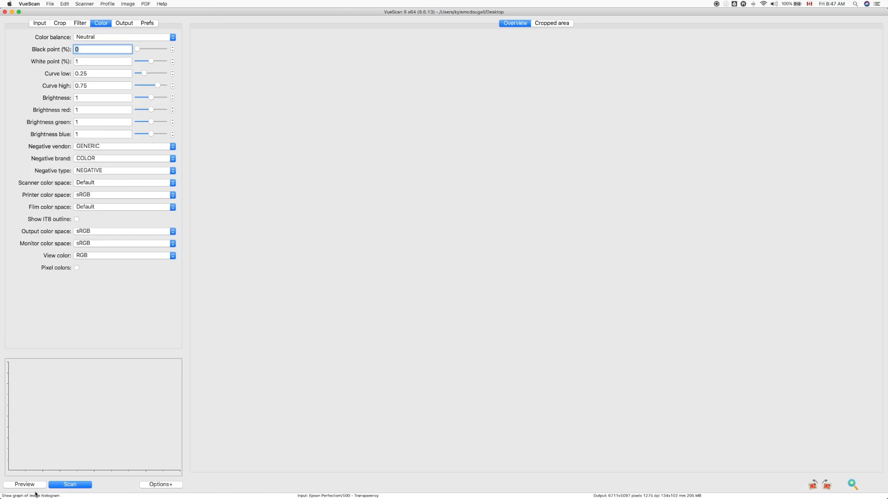
{"action": "mouse_move", "coordinate": [31, 486]}
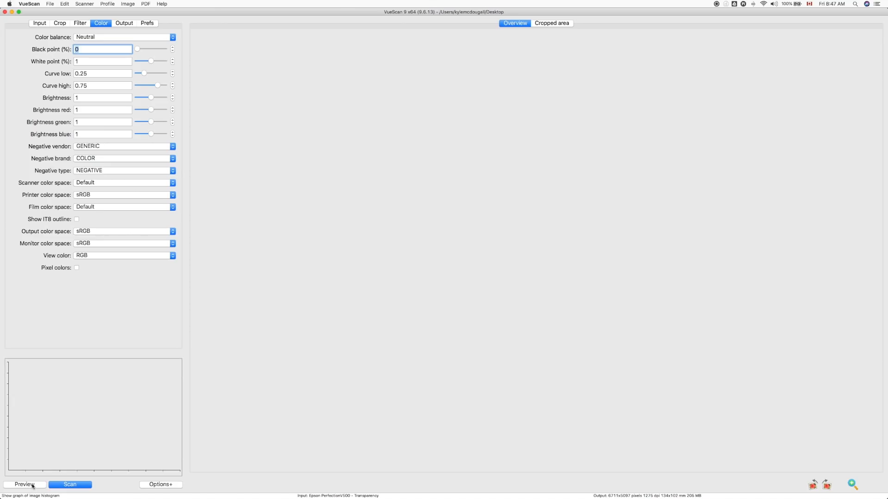
- Preview the negative strip and zoom in on the three previewed frames
{"action": "left_click", "coordinate": [24, 484]}
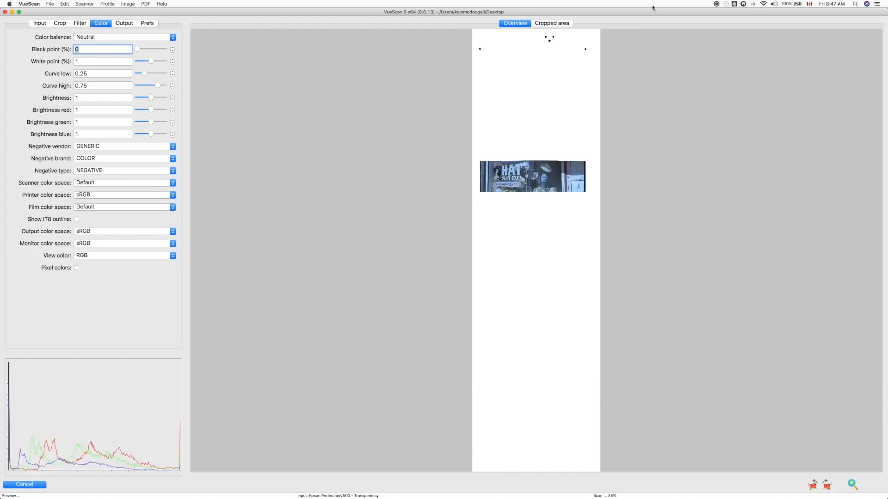
{"action": "left_click", "coordinate": [24, 484]}
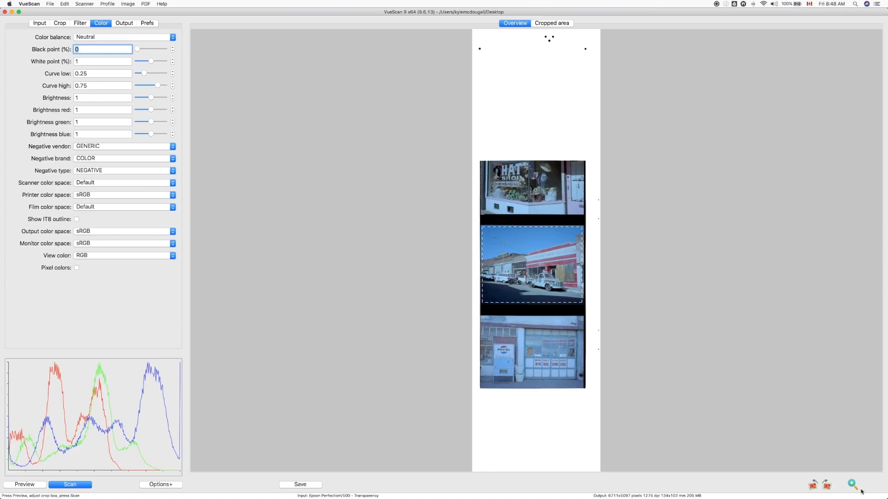
{"action": "left_click", "coordinate": [855, 484]}
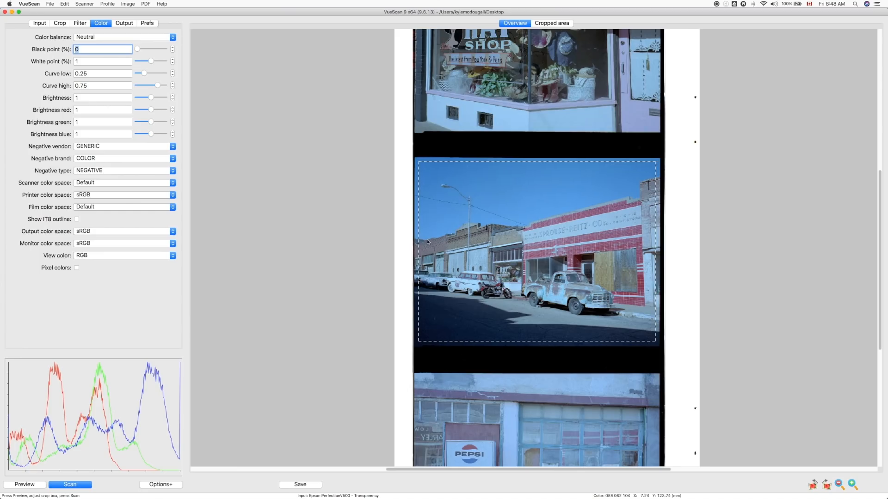
{"action": "mouse_move", "coordinate": [417, 161]}
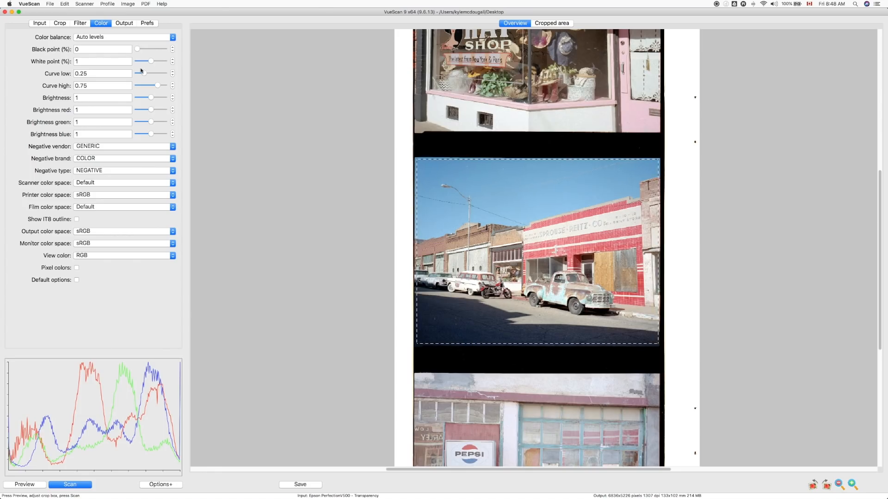
{"action": "mouse_move", "coordinate": [182, 84]}
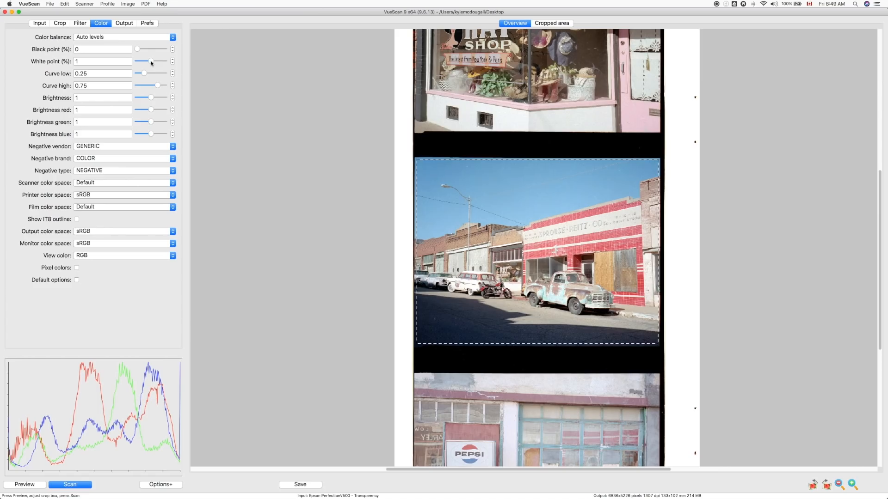
- Compare White point 0 against 0.02 repeatedly, leaving it at 0.02
{"action": "left_click_drag", "start_coordinate": [143, 61], "coordinate": [134, 61]}
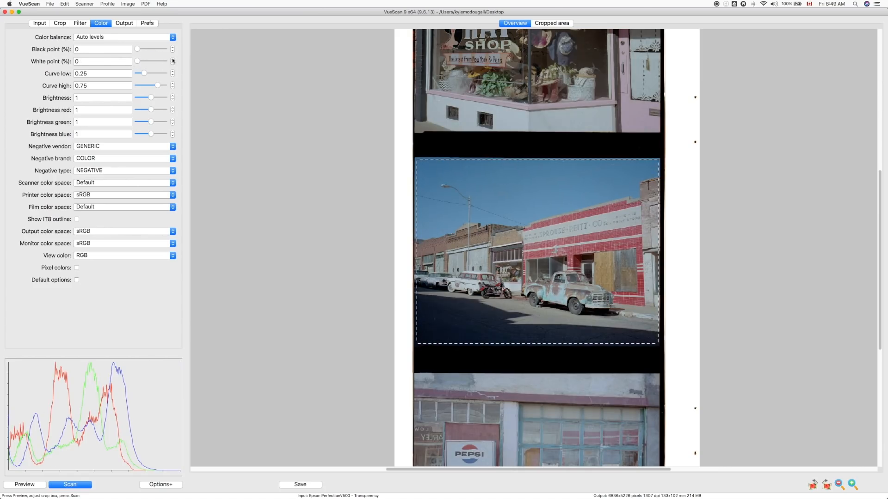
{"action": "left_click", "coordinate": [173, 60]}
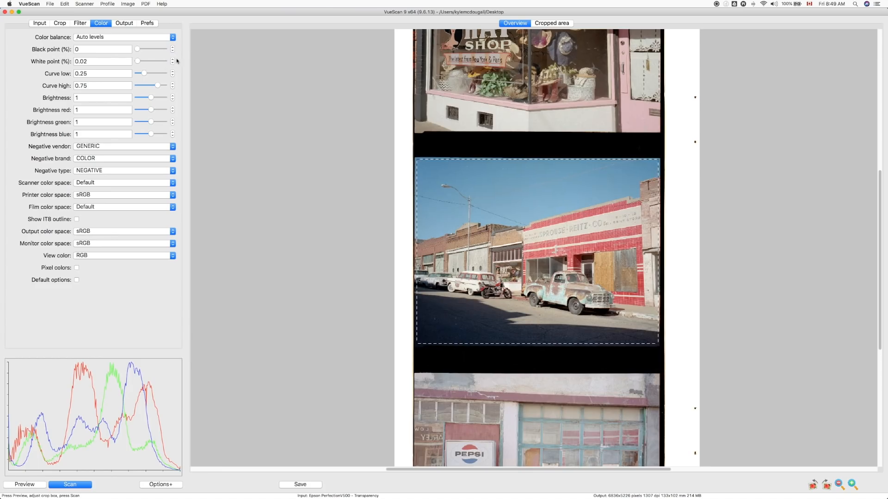
{"action": "mouse_move", "coordinate": [172, 76]}
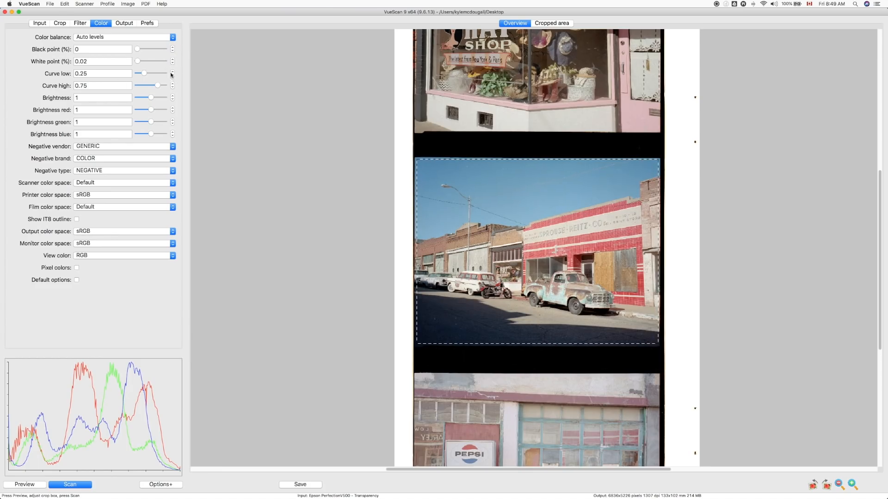
{"action": "left_click", "coordinate": [173, 62]}
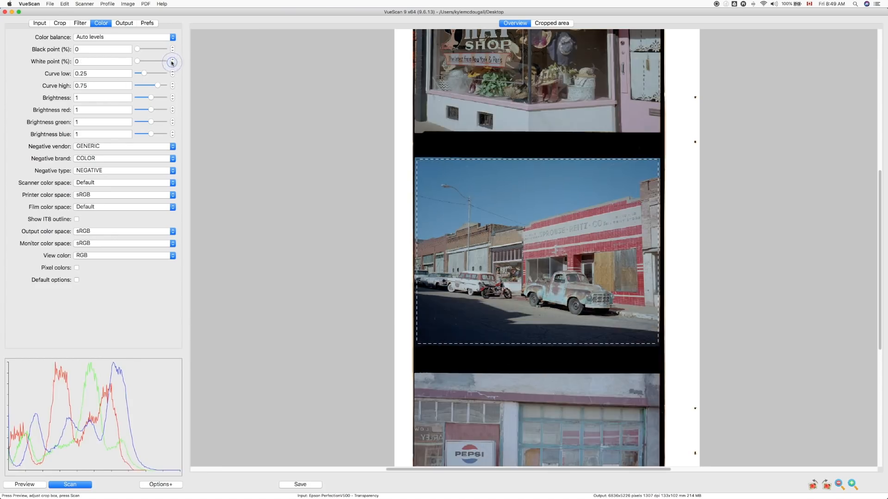
{"action": "left_click", "coordinate": [172, 60]}
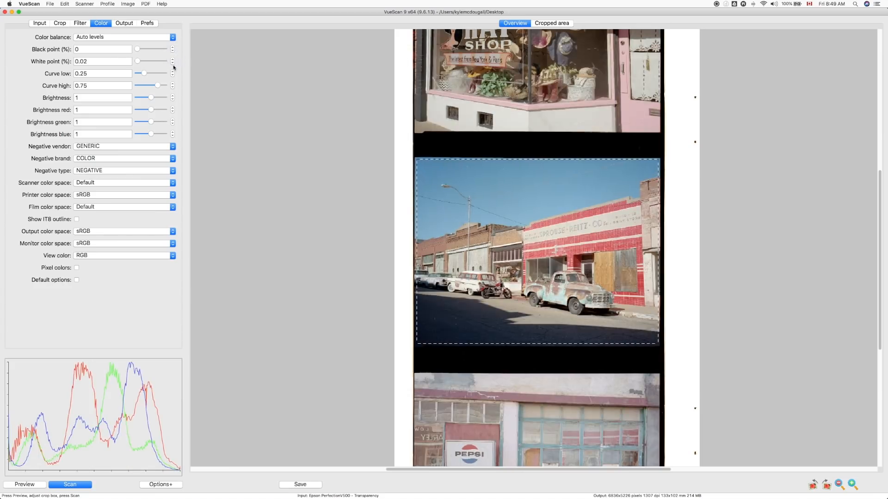
{"action": "left_click", "coordinate": [172, 59]}
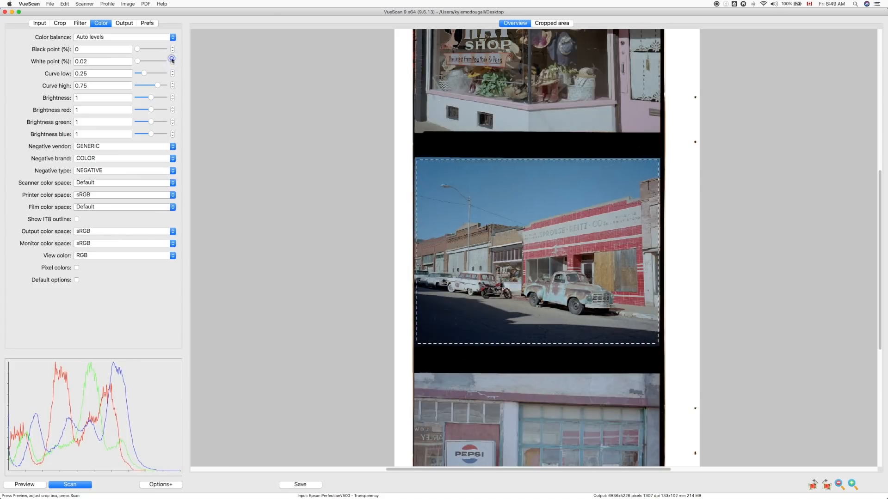
{"action": "left_click", "coordinate": [172, 59]}
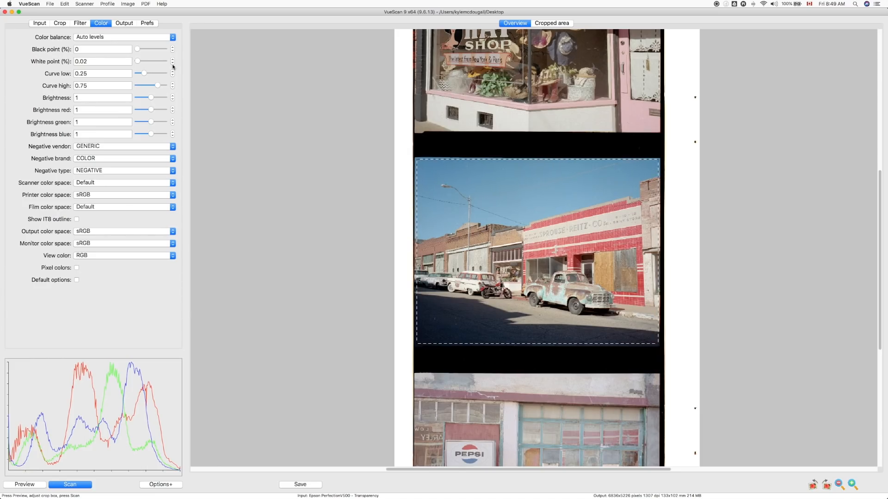
{"action": "left_click", "coordinate": [173, 63]}
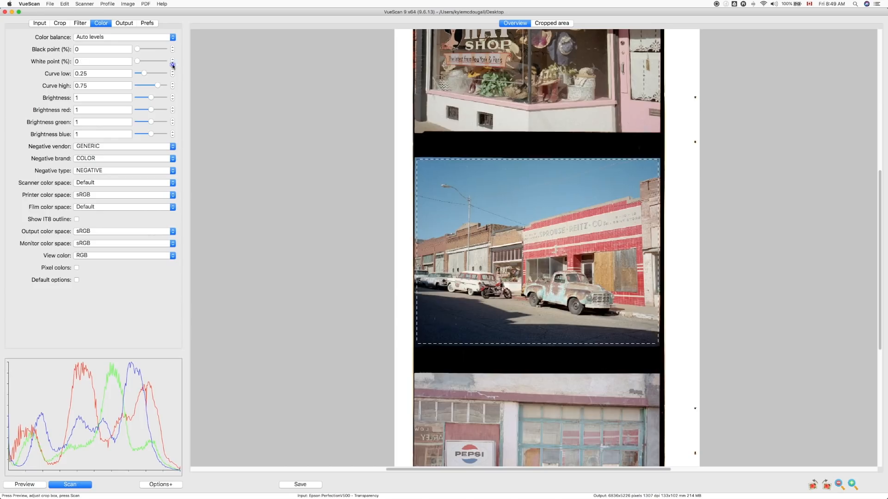
{"action": "left_click", "coordinate": [172, 59]}
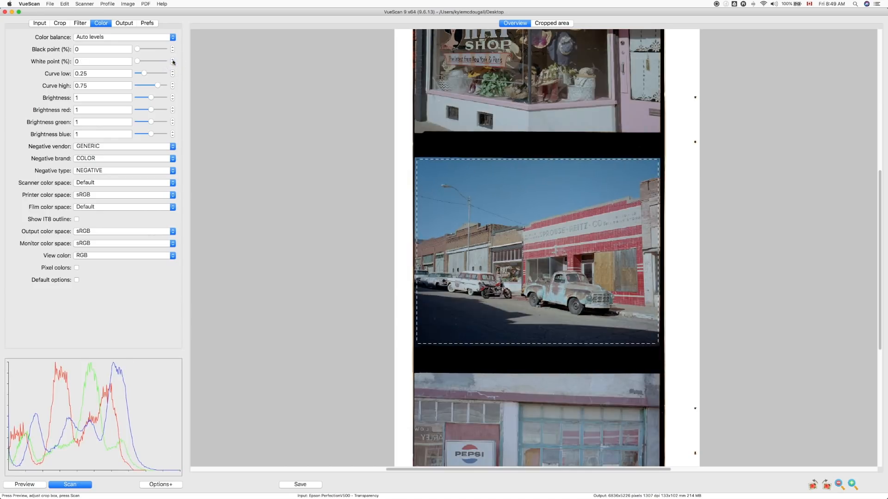
{"action": "left_click", "coordinate": [171, 59]}
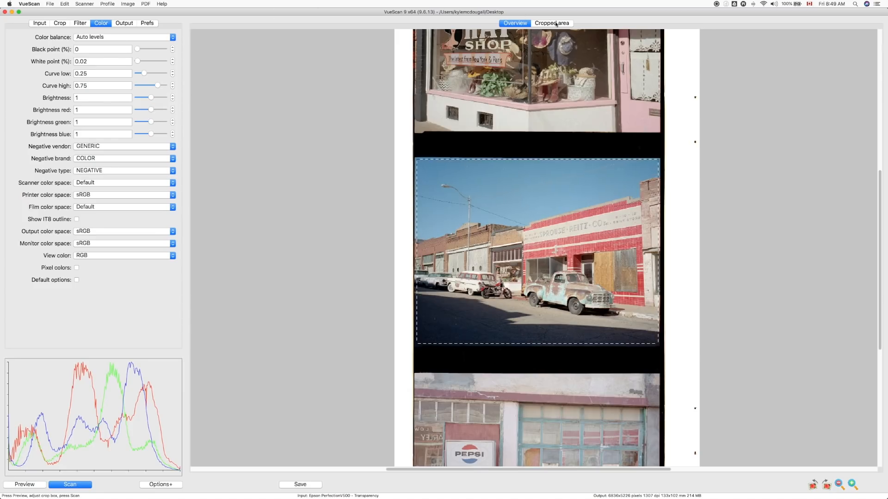
- Switch the preview to the Cropped area view of the street-scene frame
{"action": "left_click", "coordinate": [551, 23]}
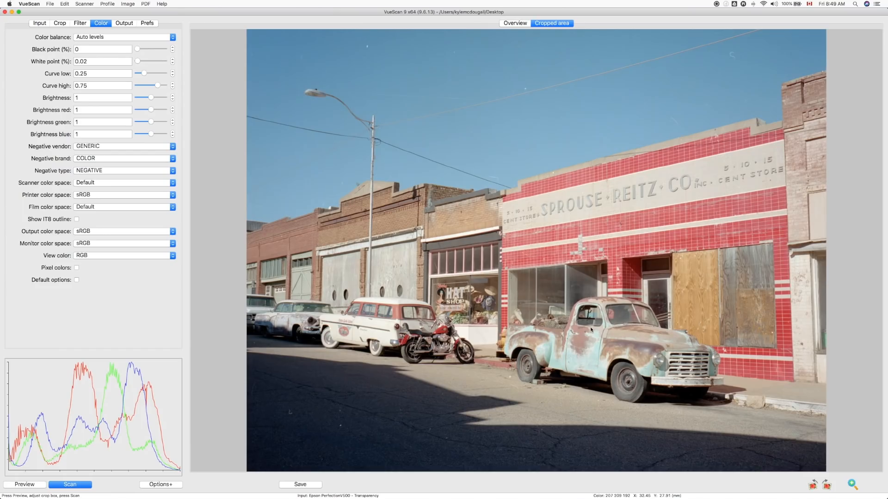
{"action": "mouse_move", "coordinate": [299, 88]}
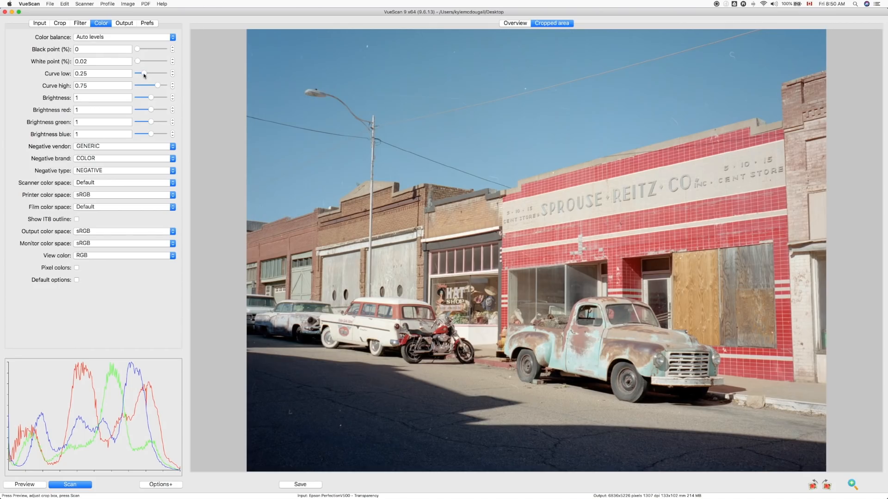
- Try Curve low values from 0.29 to 0.35, then settle it near 0.25
{"action": "left_click_drag", "start_coordinate": [143, 74], "coordinate": [146, 73]}
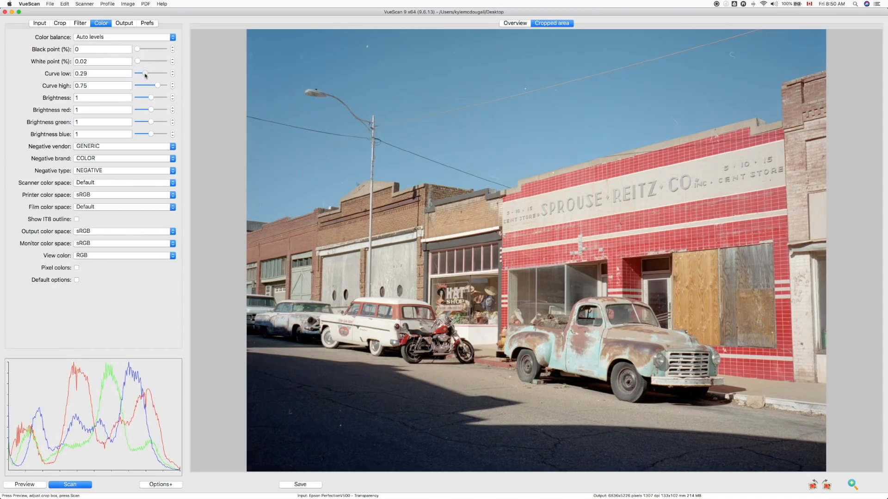
{"action": "left_click_drag", "start_coordinate": [145, 73], "coordinate": [148, 74]}
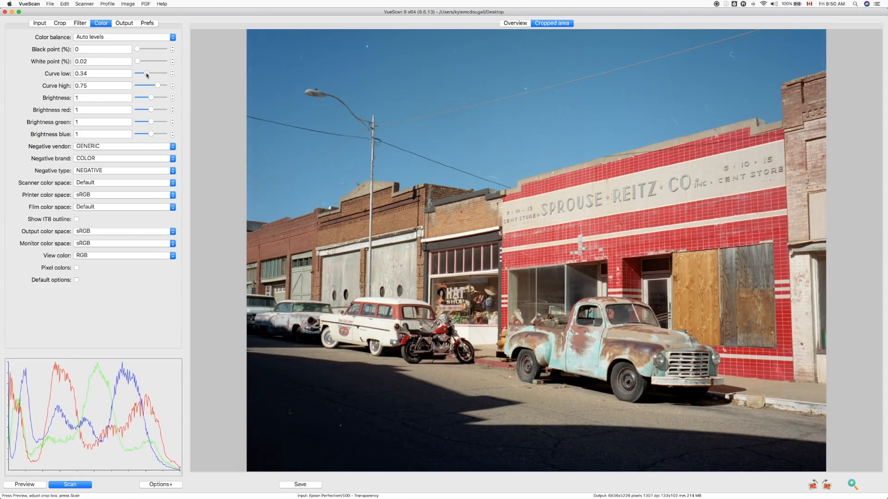
{"action": "left_click", "coordinate": [171, 71]}
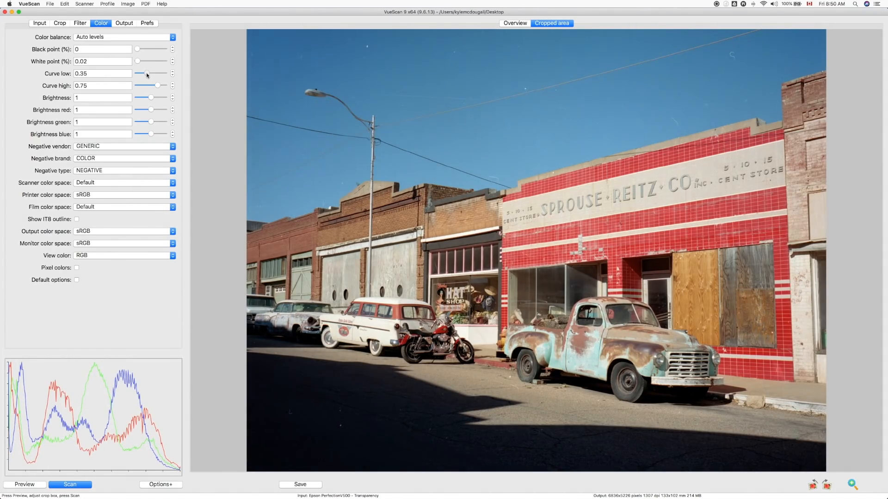
{"action": "left_click_drag", "start_coordinate": [147, 74], "coordinate": [144, 74]}
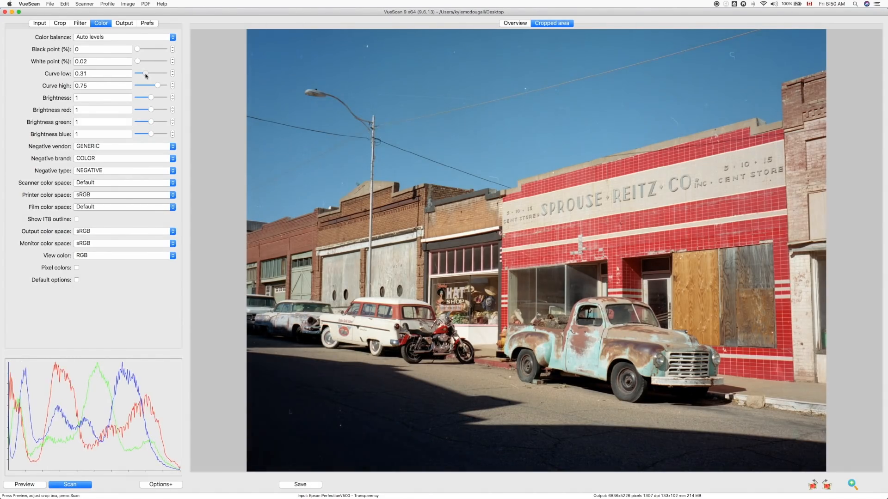
{"action": "left_click_drag", "start_coordinate": [146, 73], "coordinate": [141, 74]}
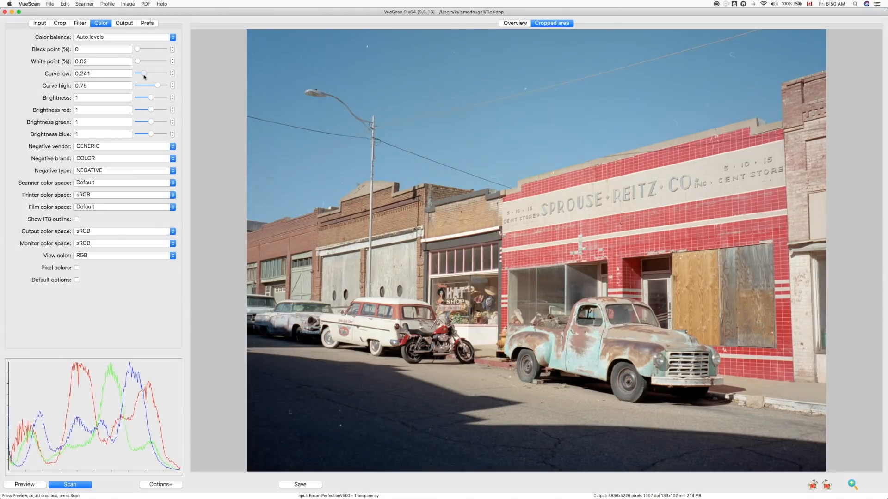
- Try Curve high values between 0.7 and 0.899, returning it to 0.75
{"action": "left_click_drag", "start_coordinate": [161, 85], "coordinate": [156, 86]}
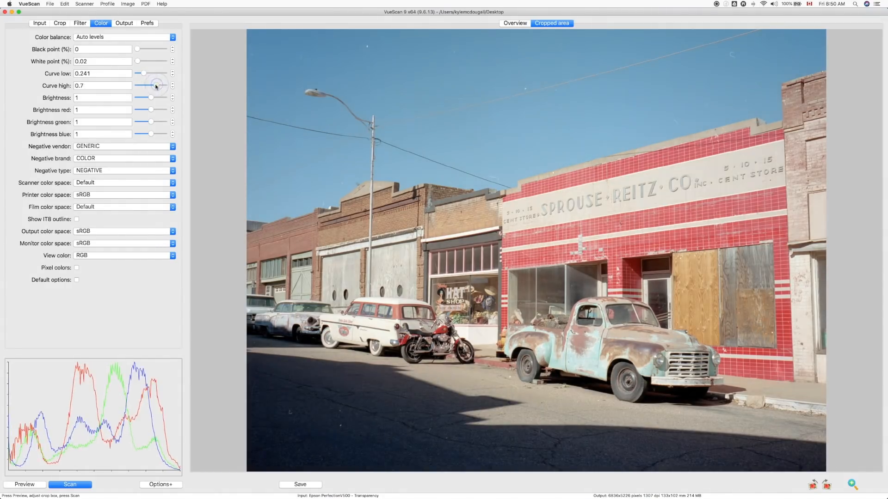
{"action": "left_click_drag", "start_coordinate": [146, 86], "coordinate": [159, 85]}
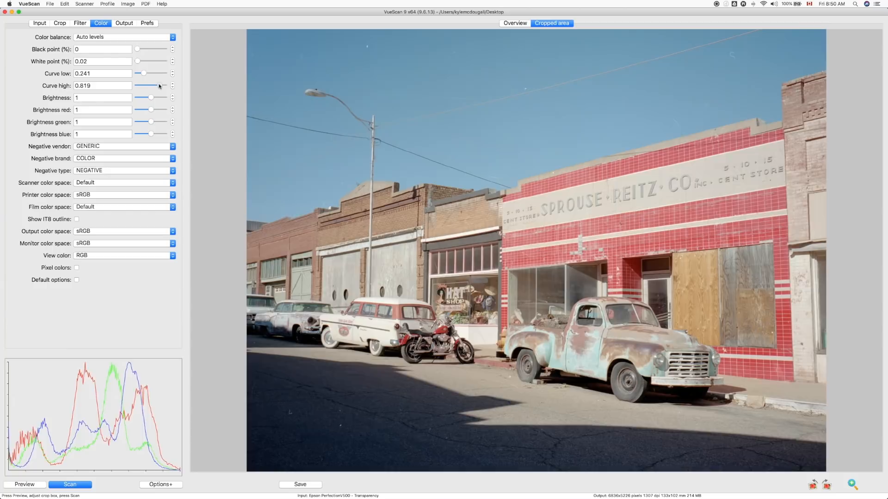
{"action": "left_click_drag", "start_coordinate": [157, 86], "coordinate": [161, 86]}
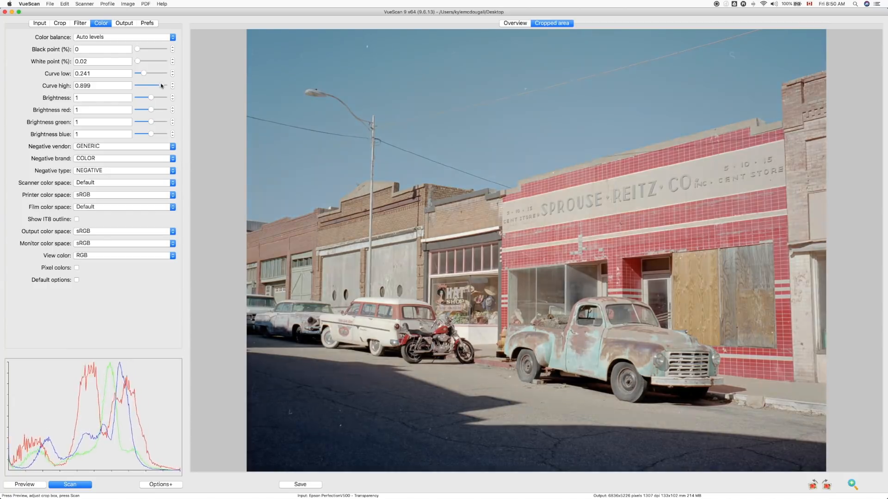
{"action": "left_click_drag", "start_coordinate": [163, 85], "coordinate": [157, 86]}
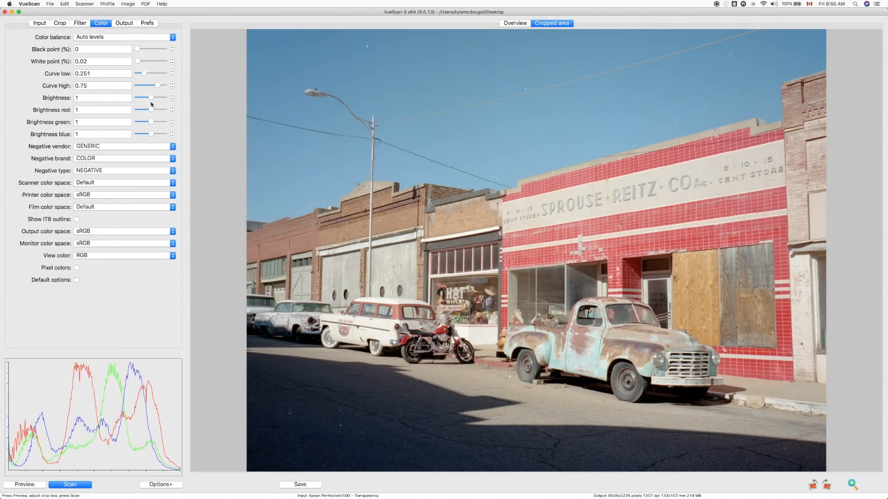
- Test Brightness at 1.3, then return it to 1
{"action": "left_click_drag", "start_coordinate": [150, 98], "coordinate": [154, 98]}
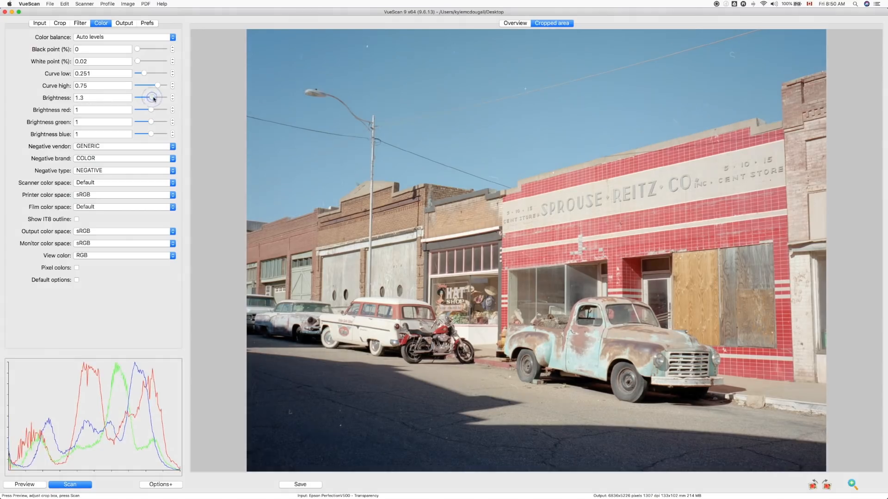
{"action": "left_click_drag", "start_coordinate": [154, 98], "coordinate": [150, 97]}
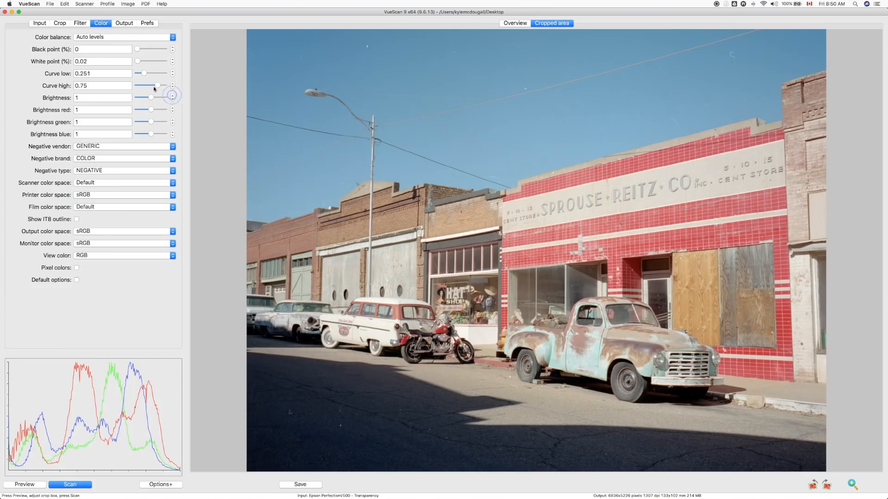
{"action": "mouse_move", "coordinate": [118, 107]}
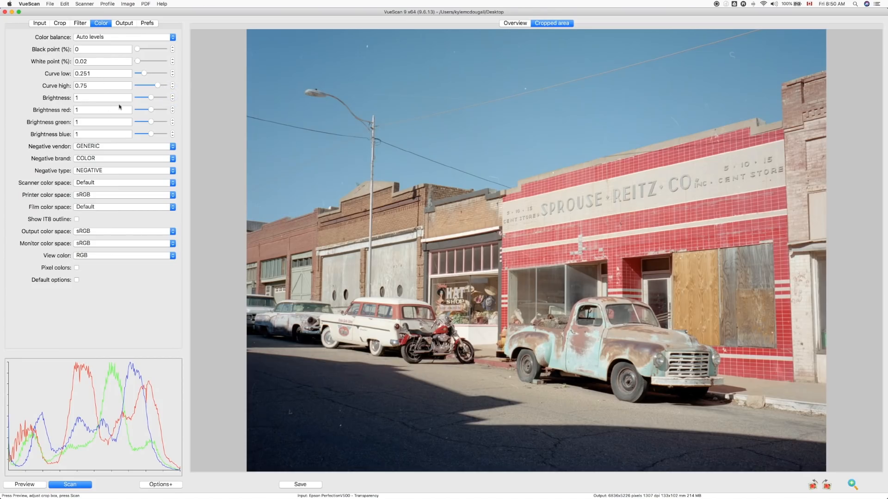
{"action": "mouse_move", "coordinate": [65, 148]}
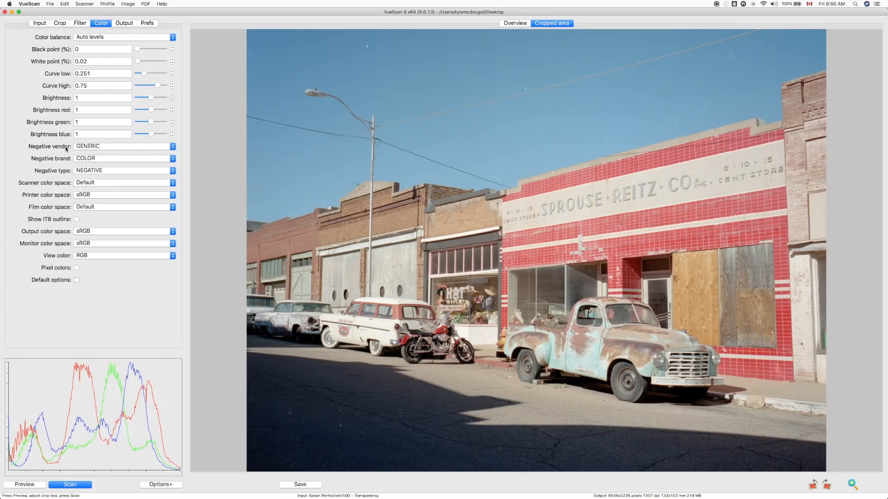
{"action": "mouse_move", "coordinate": [112, 161]}
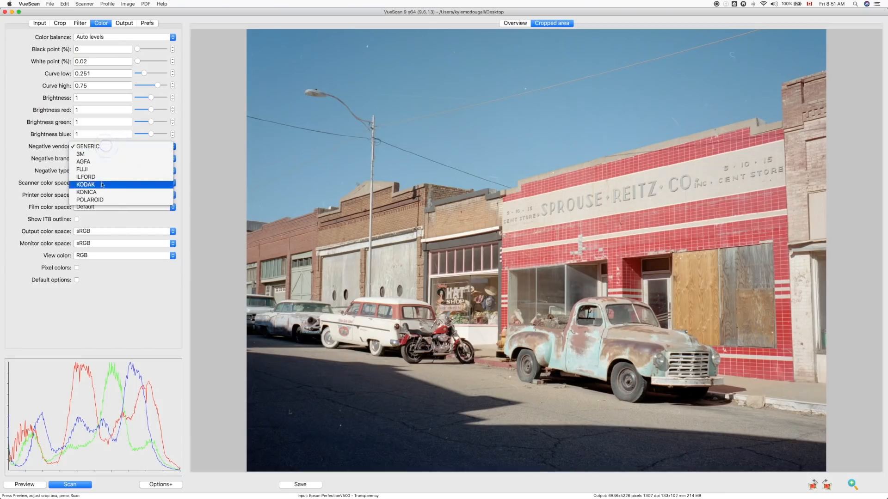
- Set the negative profile to KODAK vendor, PORTRA brand and 400NC type
{"action": "left_click", "coordinate": [86, 185]}
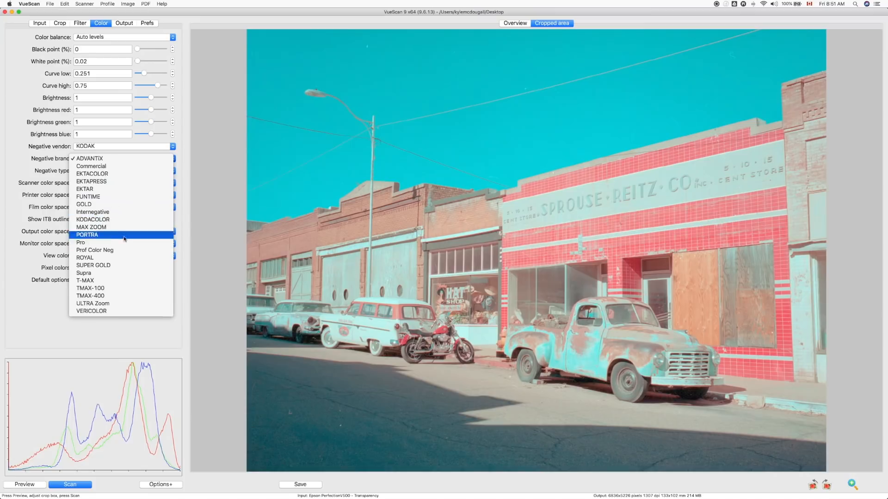
{"action": "left_click", "coordinate": [87, 235]}
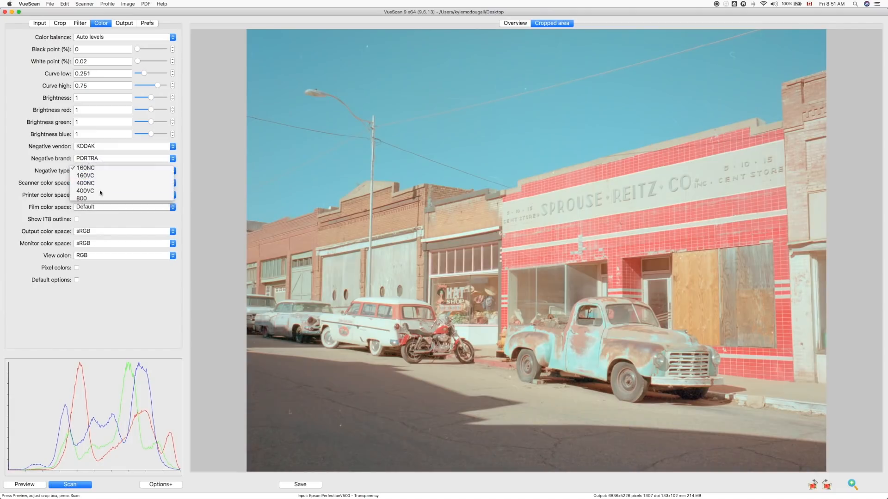
{"action": "left_click", "coordinate": [86, 191]}
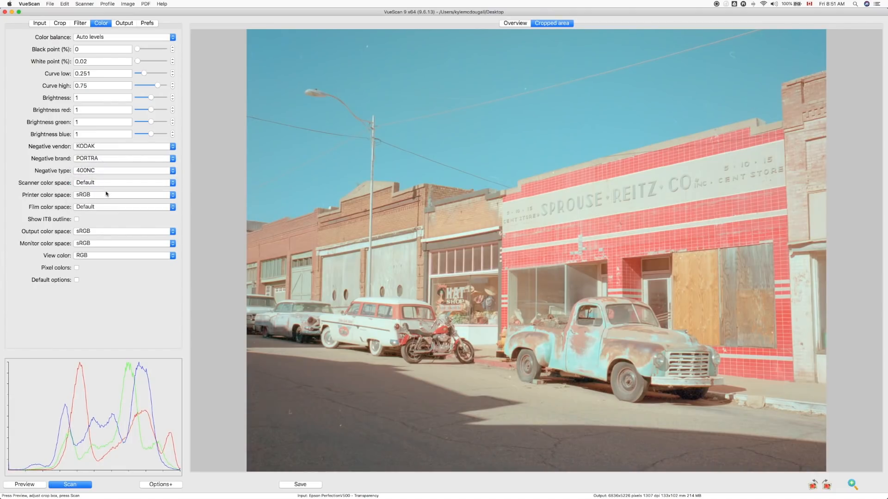
{"action": "mouse_move", "coordinate": [568, 250]}
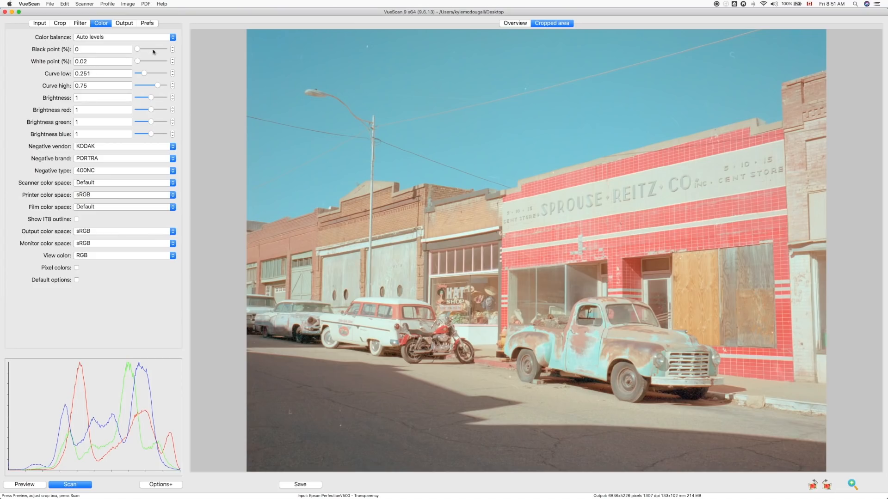
{"action": "mouse_move", "coordinate": [94, 171]}
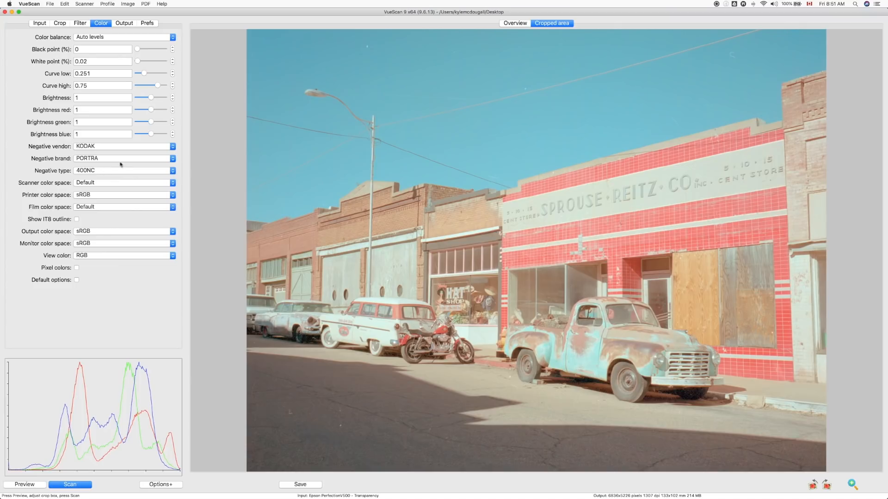
{"action": "mouse_move", "coordinate": [129, 308]}
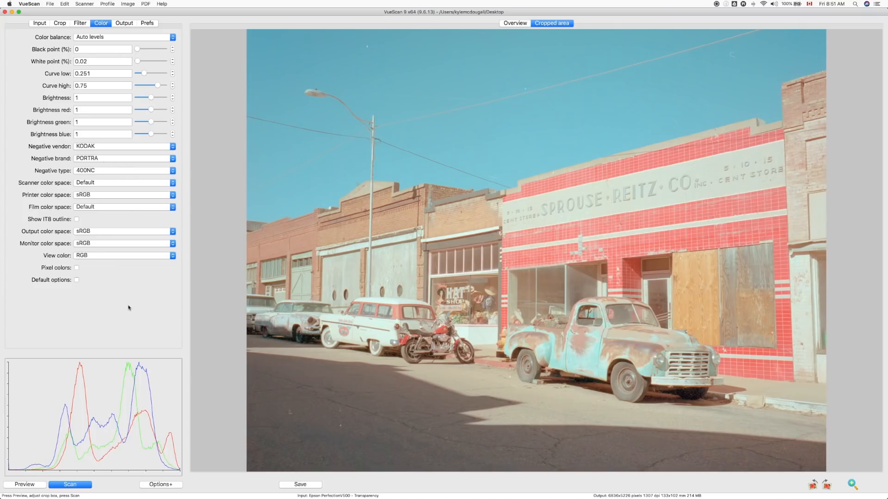
{"action": "mouse_move", "coordinate": [70, 437]}
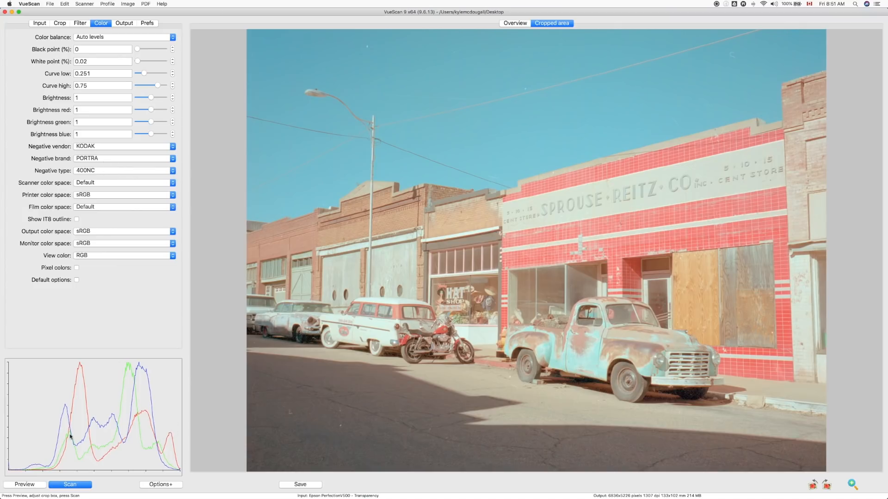
{"action": "mouse_move", "coordinate": [442, 380]}
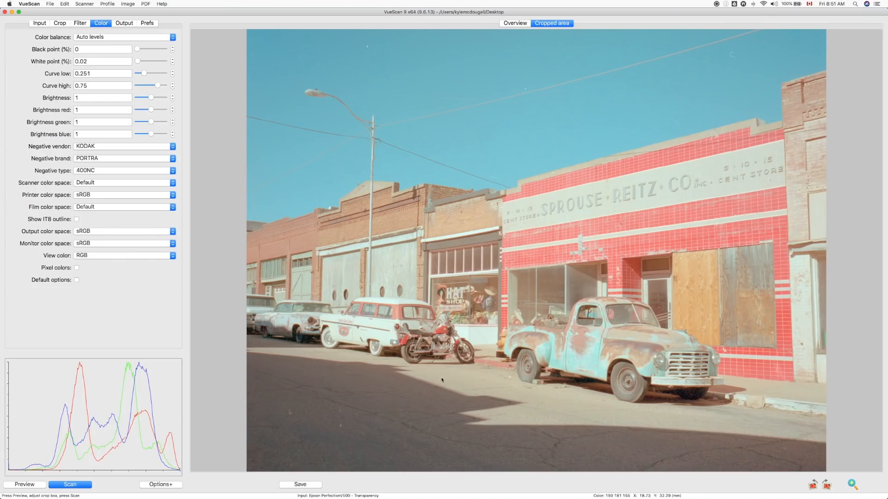
{"action": "mouse_move", "coordinate": [464, 360]}
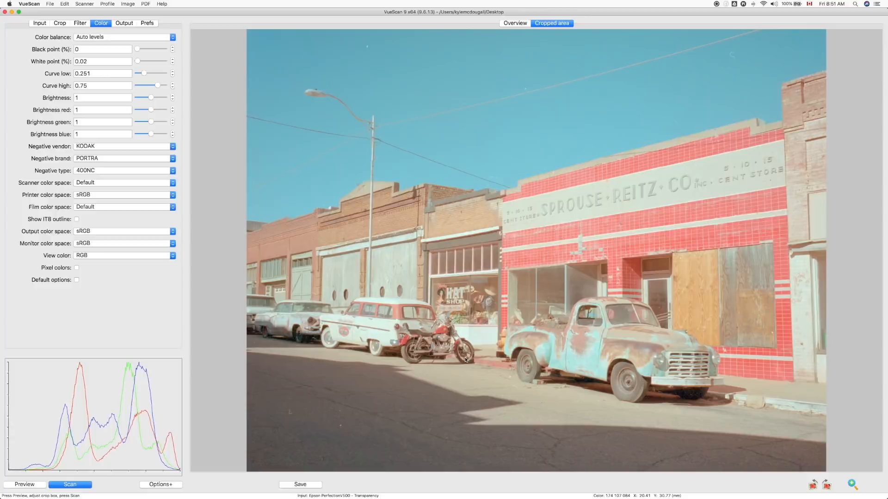
- Lower Brightness in small drags from 1 to about 0.73
{"action": "left_click", "coordinate": [70, 484]}
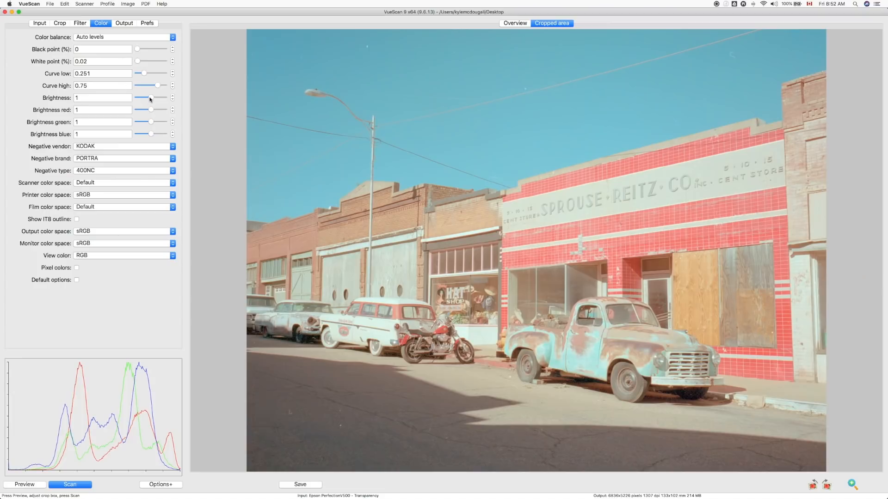
{"action": "left_click_drag", "start_coordinate": [149, 98], "coordinate": [148, 97]}
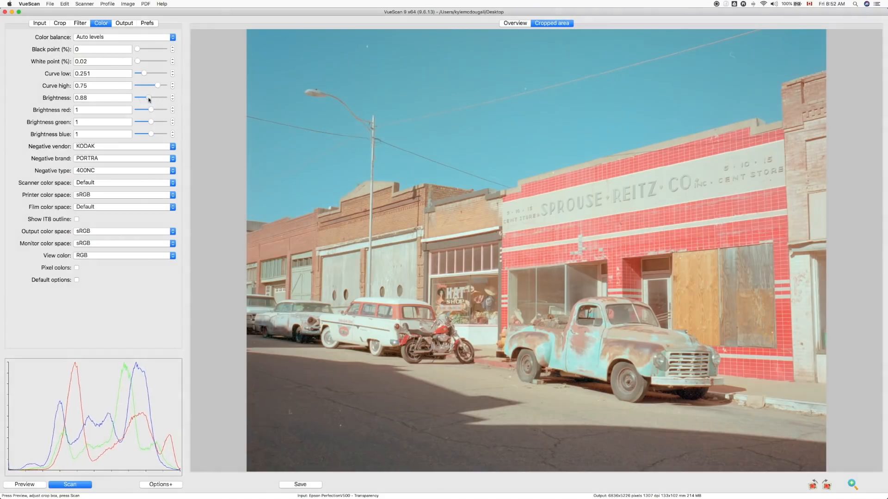
{"action": "left_click_drag", "start_coordinate": [151, 97], "coordinate": [146, 97]}
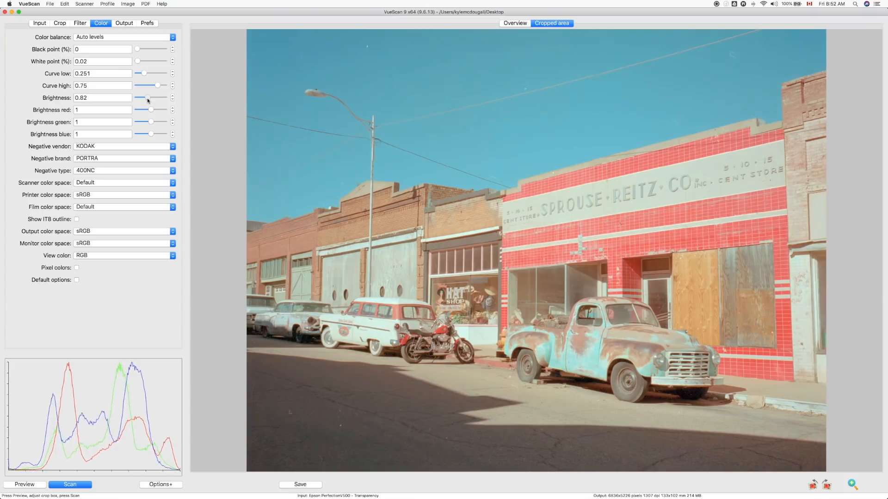
{"action": "left_click_drag", "start_coordinate": [149, 98], "coordinate": [146, 98]}
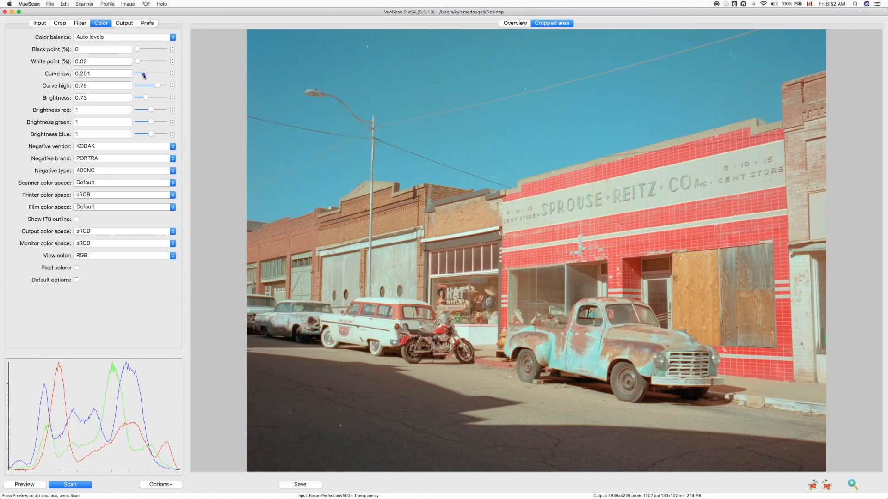
- Raise Curve low from 0.251 to 0.3, keeping brightness at 0.73
{"action": "left_click_drag", "start_coordinate": [143, 73], "coordinate": [146, 74]}
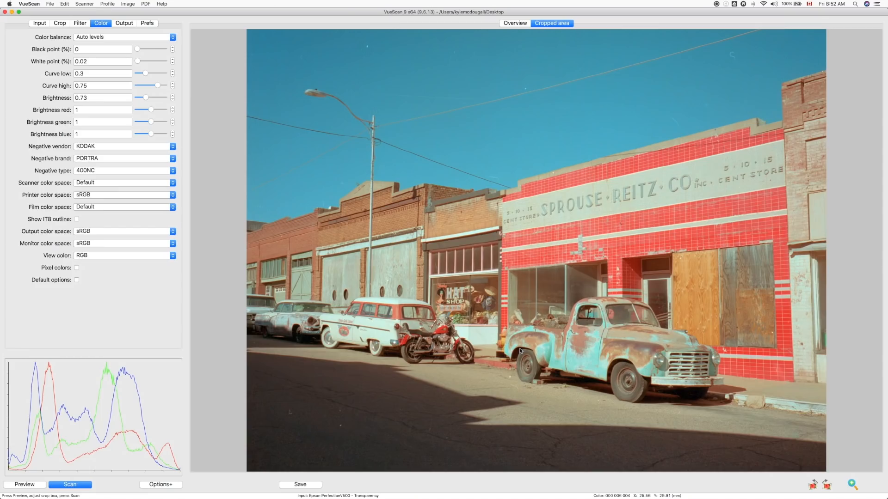
{"action": "mouse_move", "coordinate": [574, 388]}
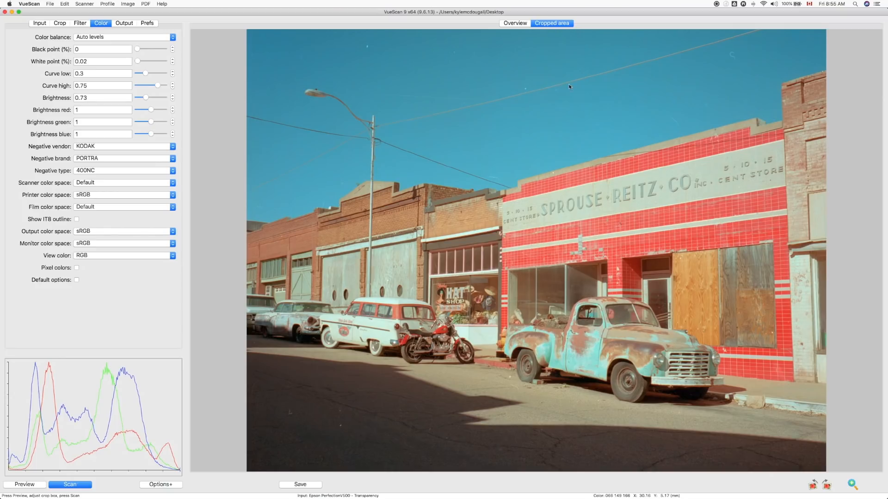
{"action": "mouse_move", "coordinate": [626, 194]}
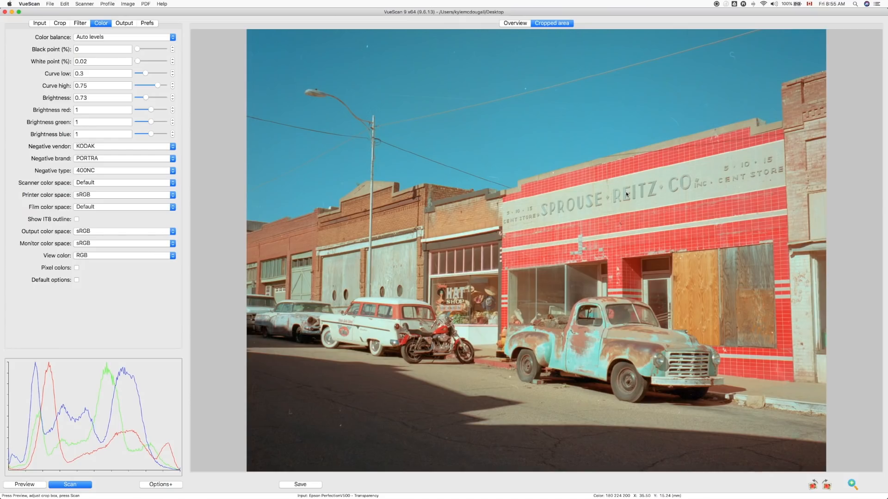
{"action": "mouse_move", "coordinate": [595, 386]}
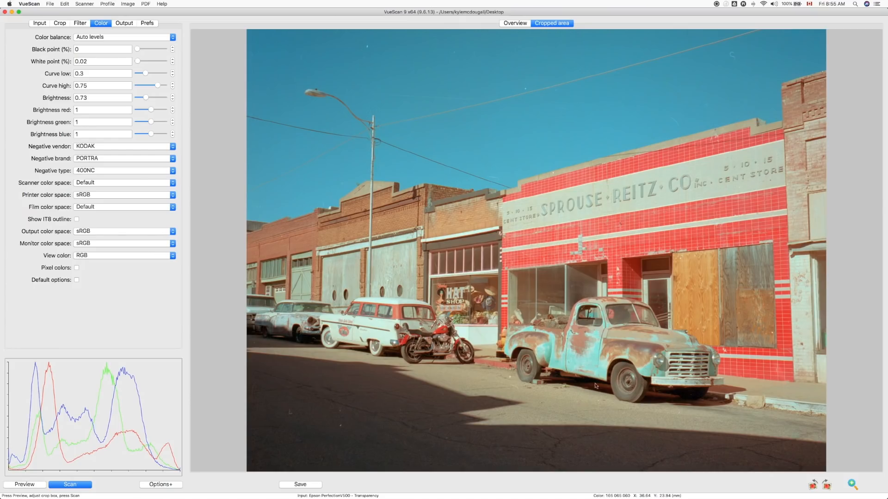
{"action": "mouse_move", "coordinate": [587, 415]}
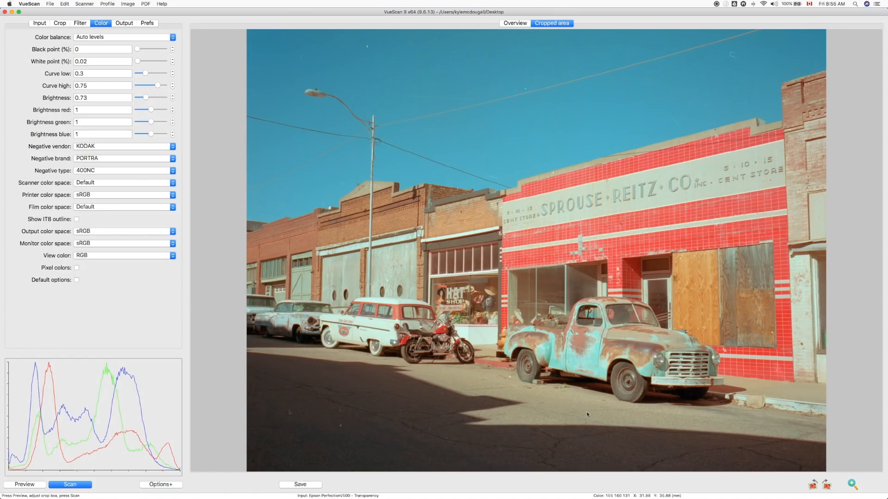
{"action": "mouse_move", "coordinate": [578, 411]}
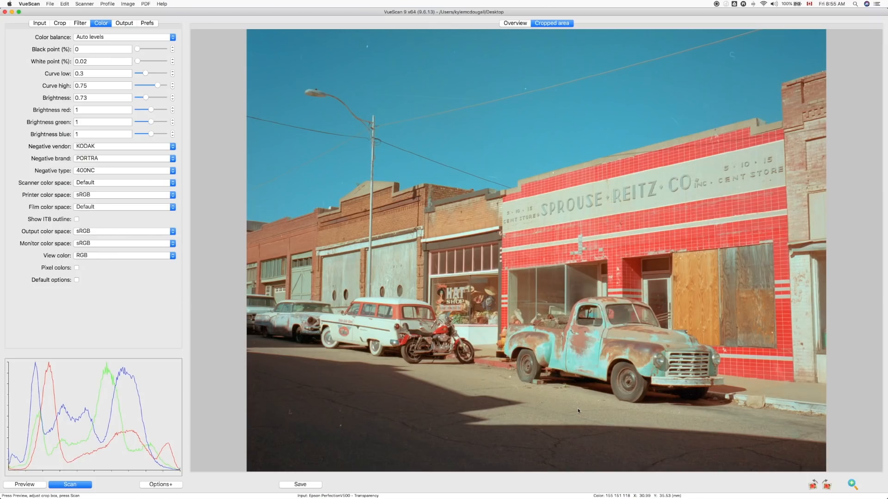
{"action": "mouse_move", "coordinate": [562, 411]}
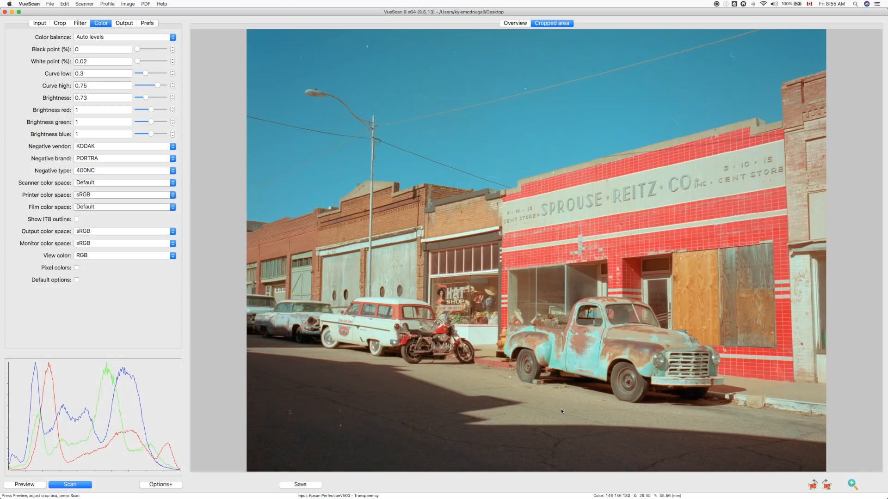
{"action": "mouse_move", "coordinate": [560, 411]}
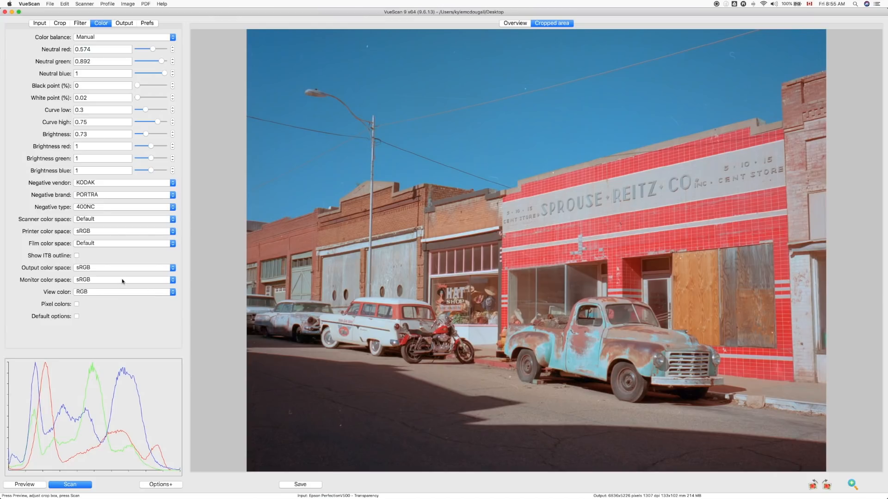
- Compare sRGB as the output color space, then settle on Adobe RGB
{"action": "left_click", "coordinate": [123, 231]}
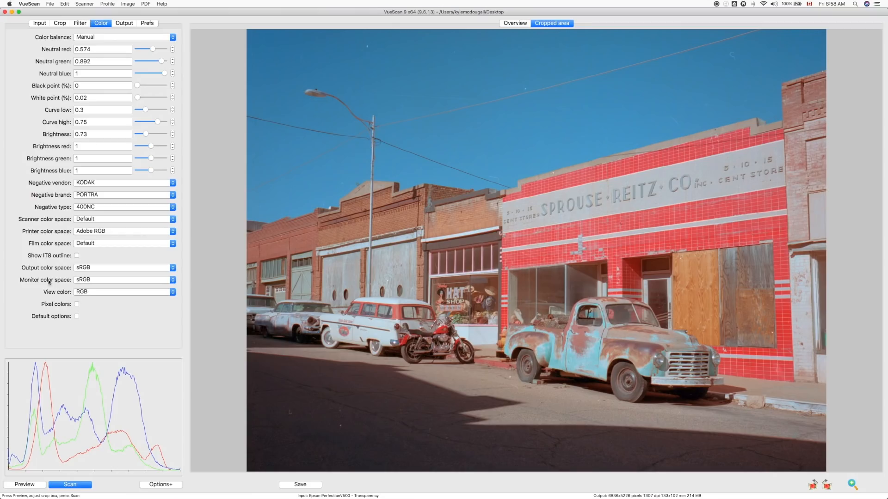
{"action": "mouse_move", "coordinate": [142, 272]}
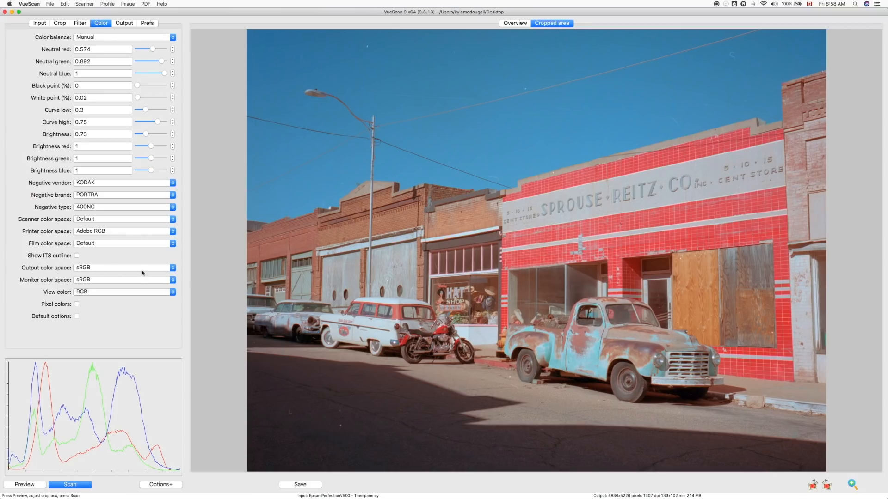
{"action": "mouse_move", "coordinate": [141, 272]}
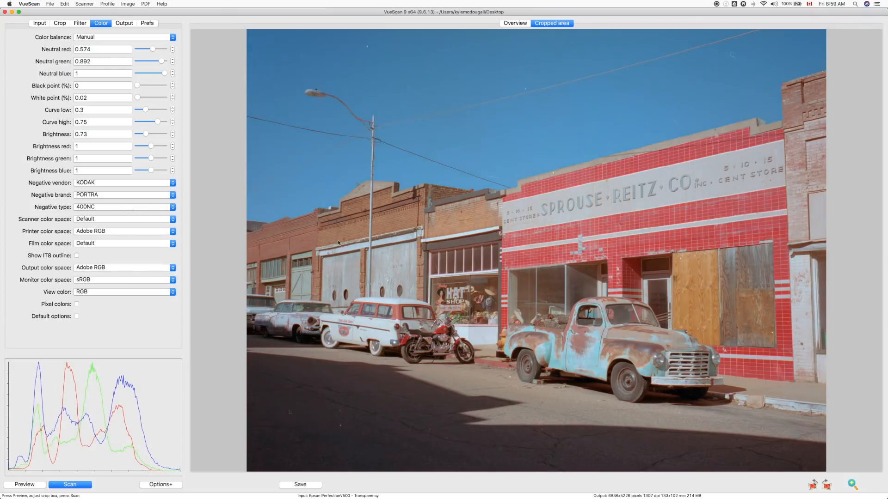
{"action": "mouse_move", "coordinate": [663, 177]}
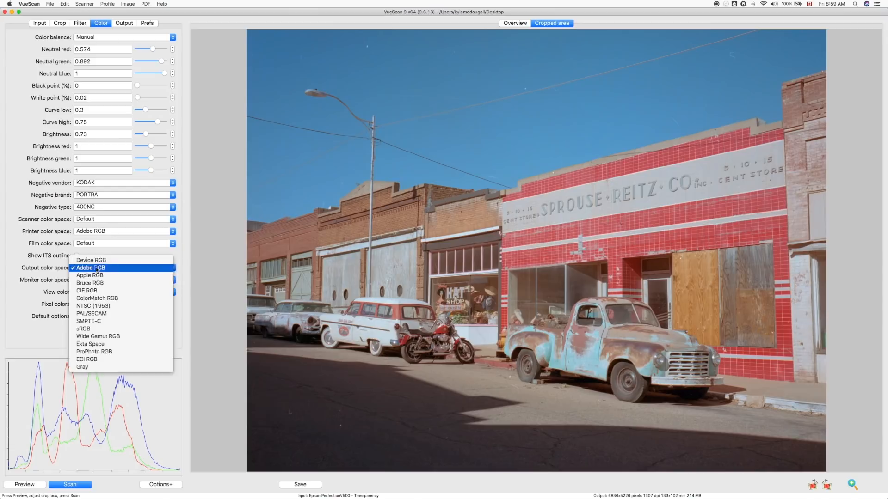
{"action": "left_click", "coordinate": [83, 328]}
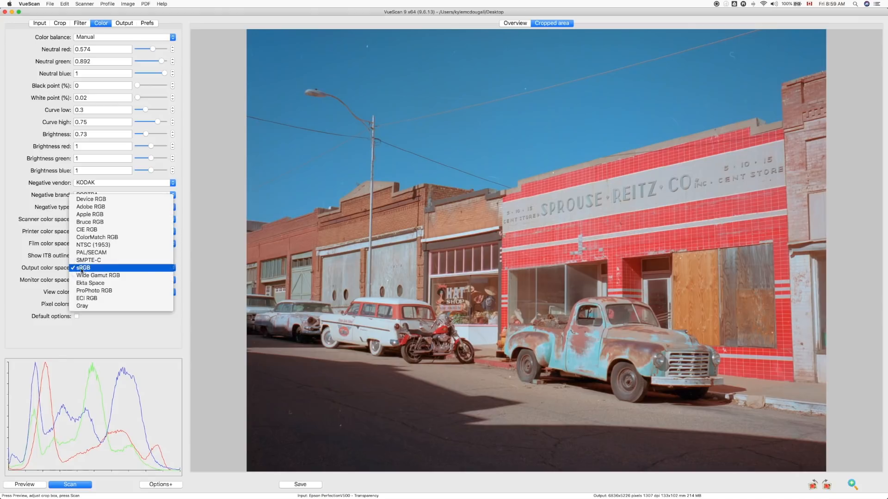
{"action": "mouse_move", "coordinate": [89, 214]}
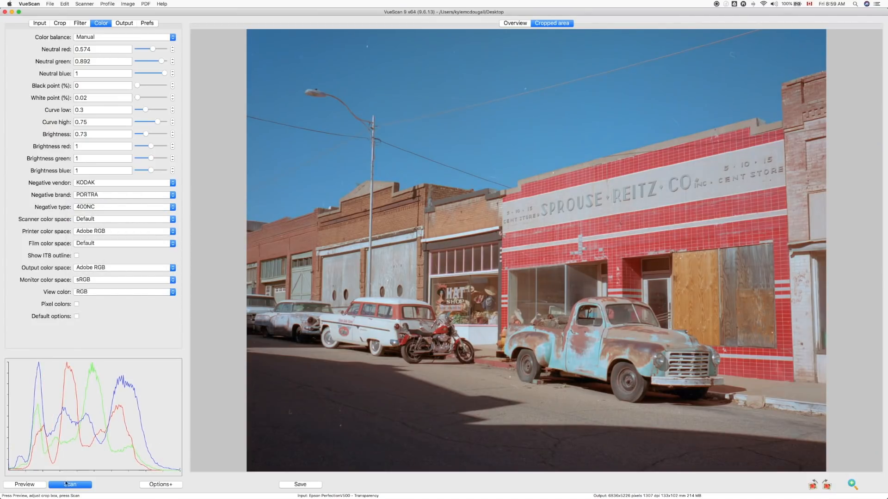
{"action": "left_click", "coordinate": [70, 484]}
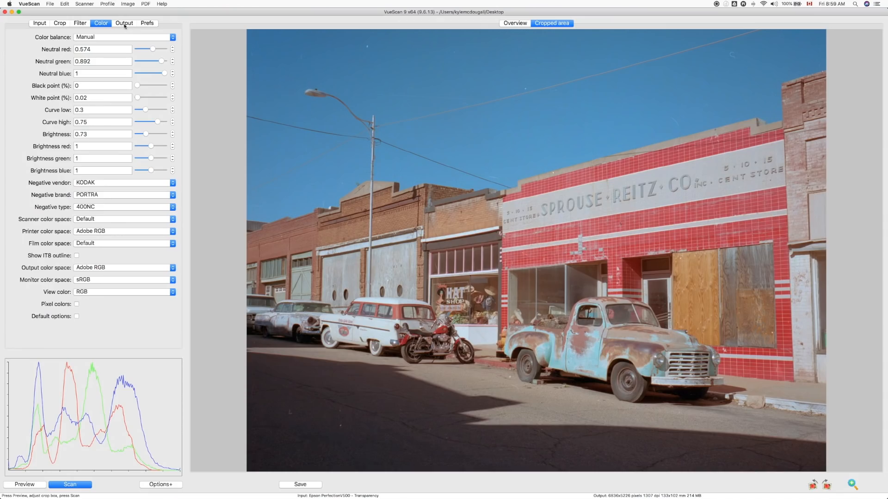
- Save scans to the Desktop as uncompressed 48-bit RGB TIFFs with JPEG output off
{"action": "left_click", "coordinate": [124, 23]}
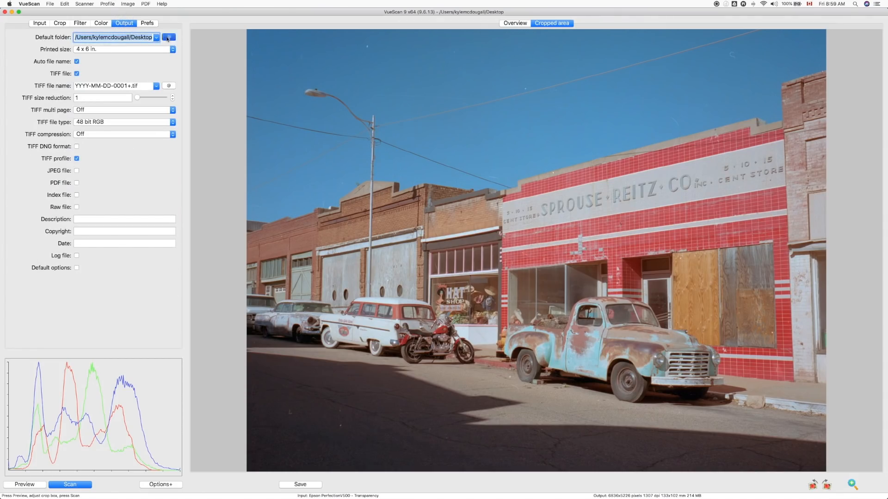
{"action": "left_click", "coordinate": [169, 37]}
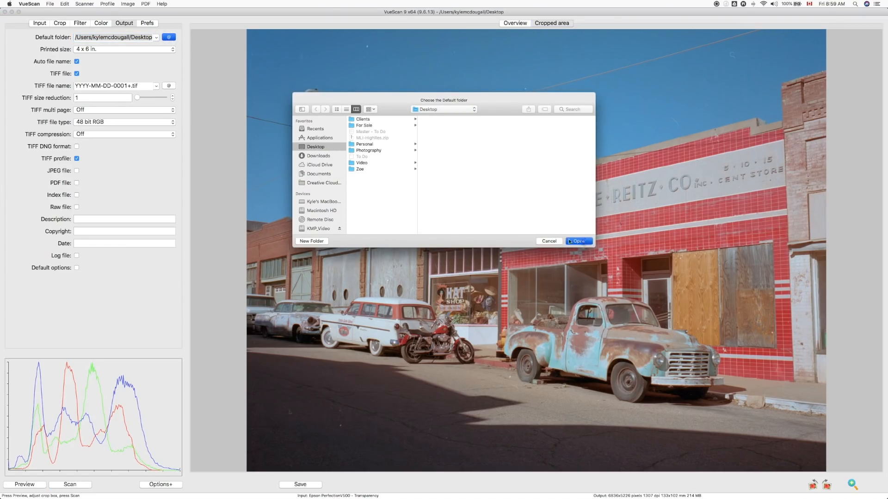
{"action": "left_click", "coordinate": [577, 242]}
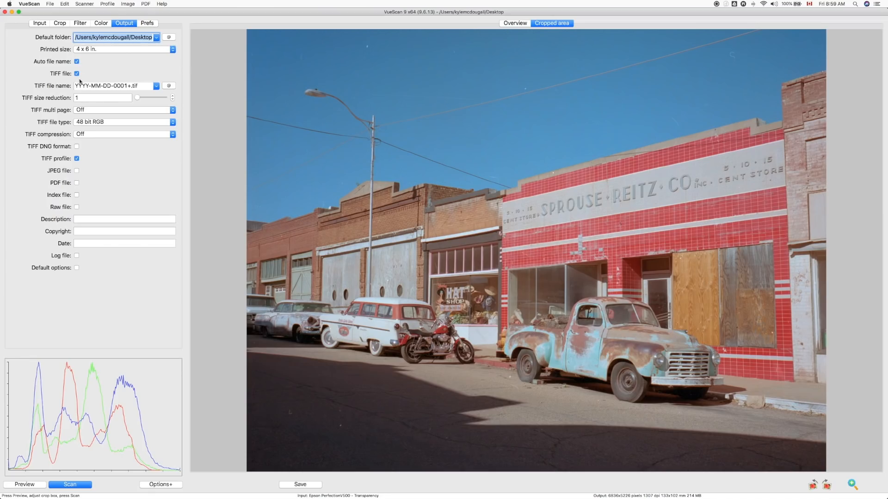
{"action": "left_click", "coordinate": [77, 171]}
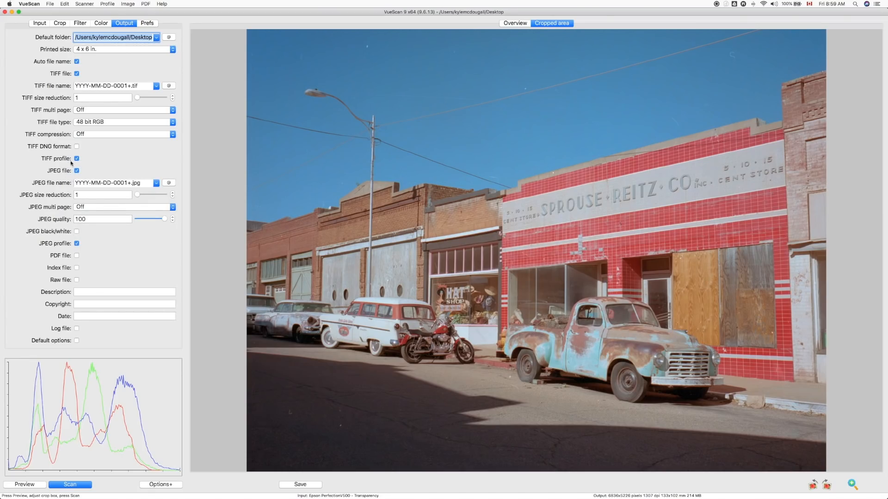
{"action": "left_click", "coordinate": [76, 171]}
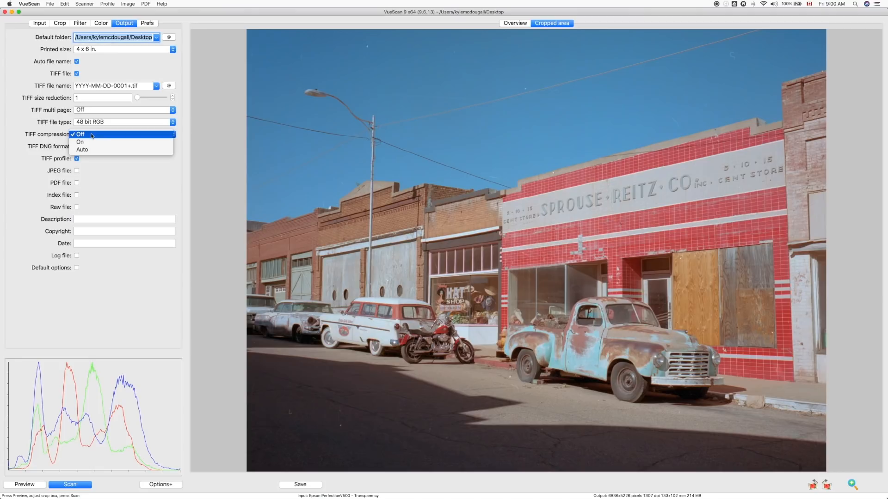
{"action": "left_click", "coordinate": [79, 134]}
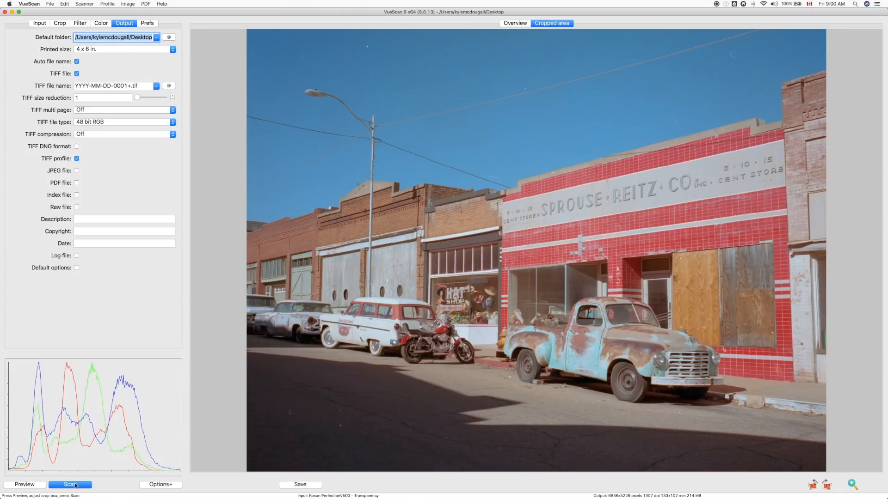
- Start the full VueScan scan of the street-scene negative and bring Lightroom Classic forward
{"action": "left_click", "coordinate": [70, 484]}
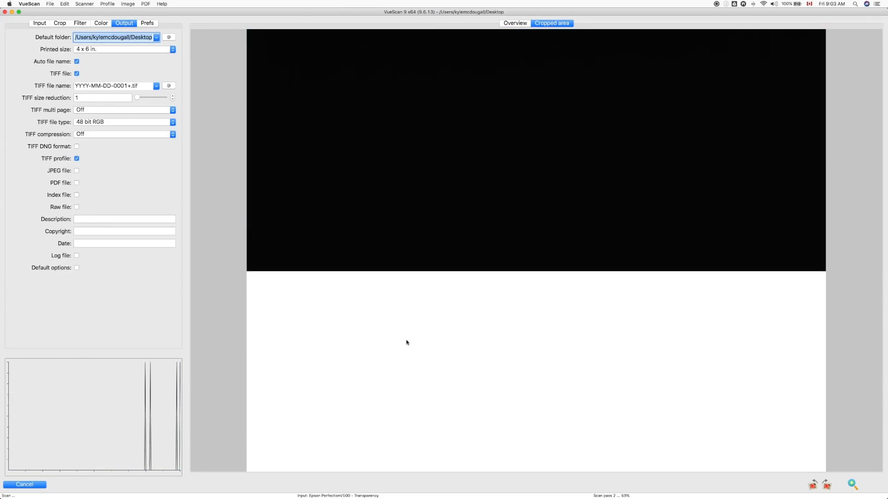
{"action": "left_click", "coordinate": [604, 485]}
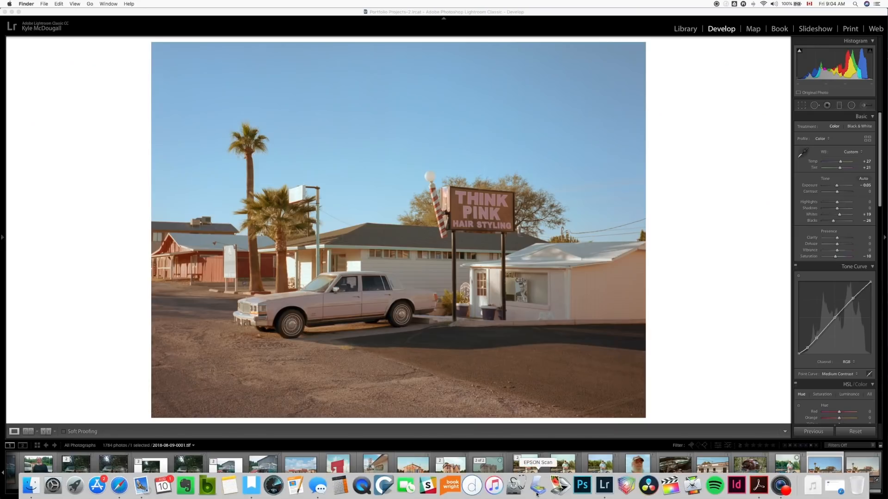
- Launch Epson Scan with the Perfection V500, preview the film, and zoom the street-scene frame
{"action": "left_click", "coordinate": [537, 485]}
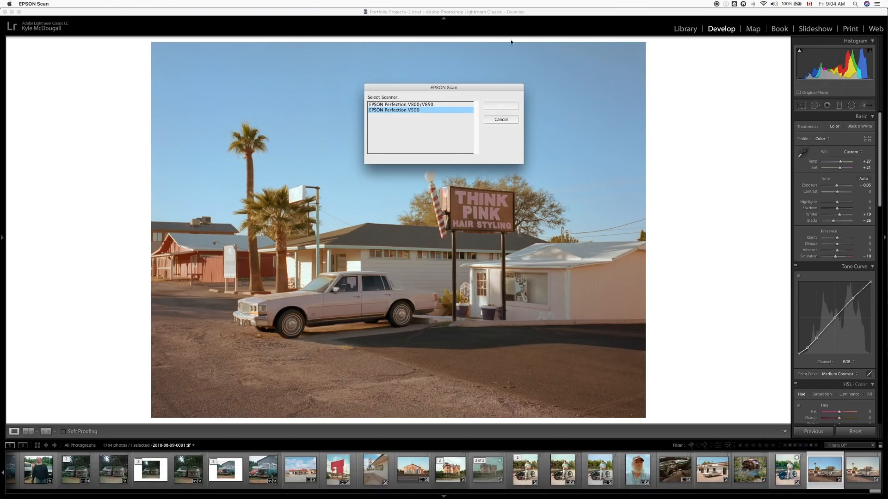
{"action": "left_click", "coordinate": [500, 106]}
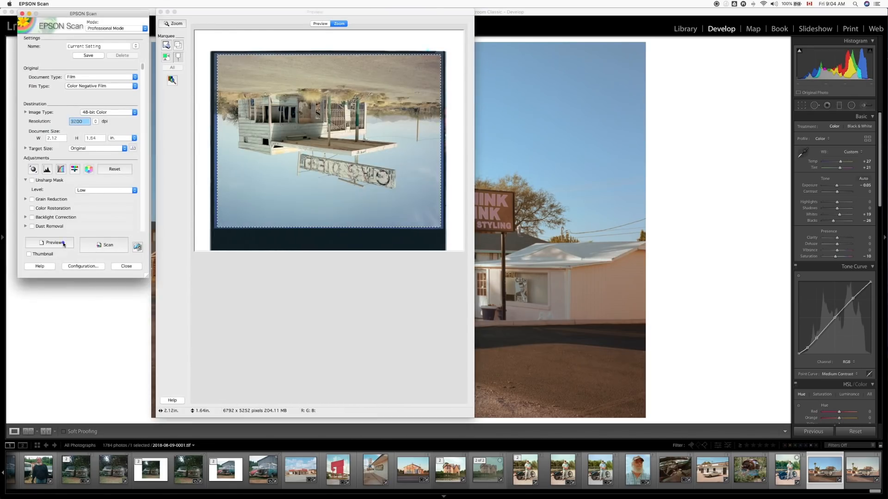
{"action": "left_click", "coordinate": [54, 242]}
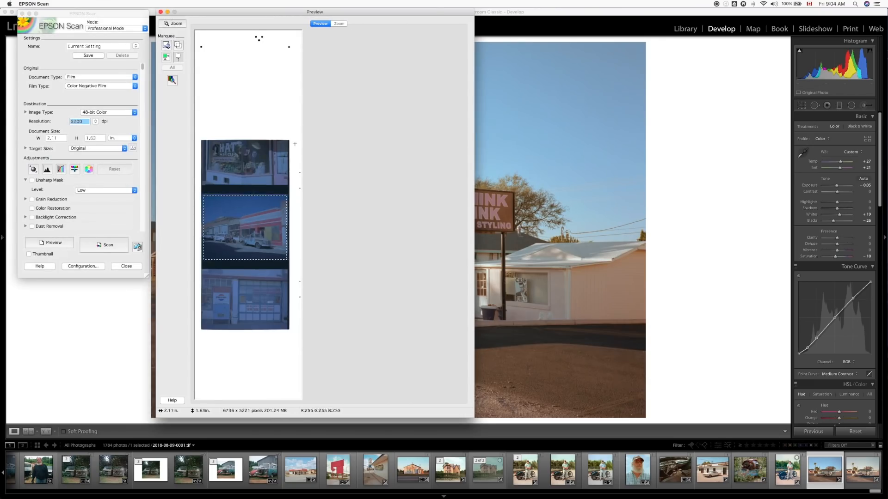
{"action": "left_click", "coordinate": [53, 242]}
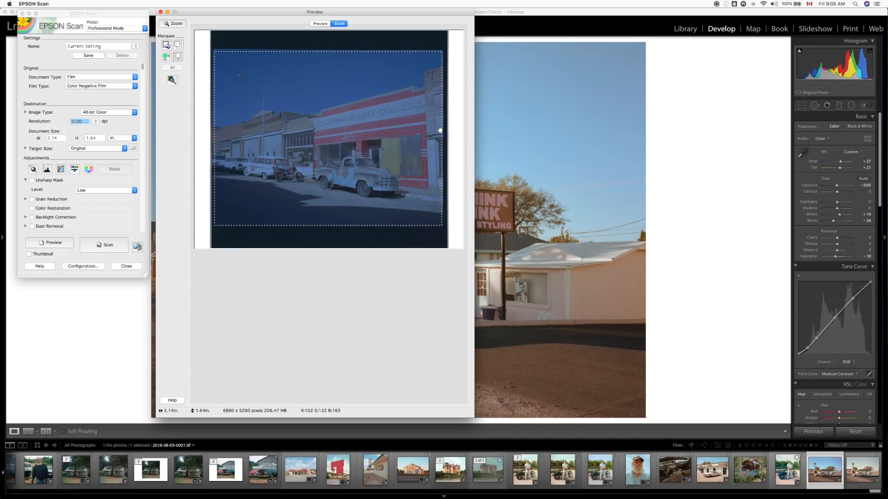
{"action": "mouse_move", "coordinate": [390, 118]}
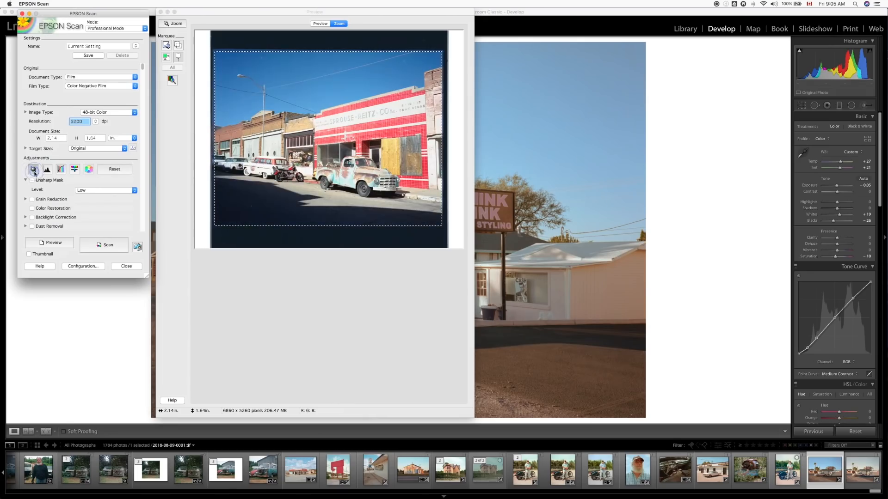
- Set histogram output to 0–255 with gamma about 1.51, then start the Epson scan
{"action": "left_click", "coordinate": [33, 169]}
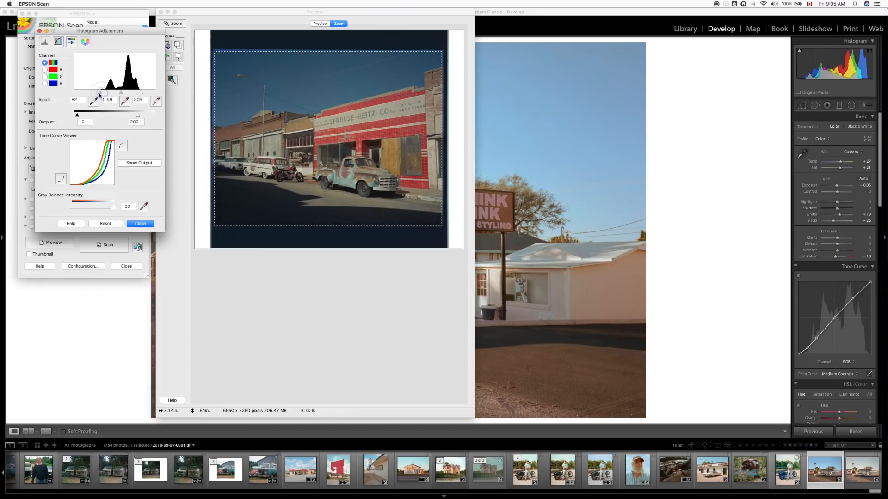
{"action": "left_click_drag", "start_coordinate": [136, 115], "coordinate": [137, 116]}
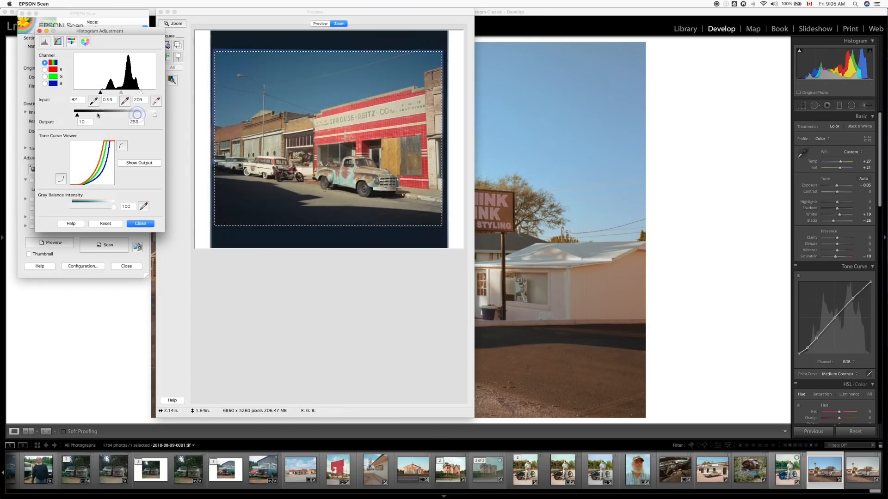
{"action": "left_click_drag", "start_coordinate": [77, 114], "coordinate": [73, 114]}
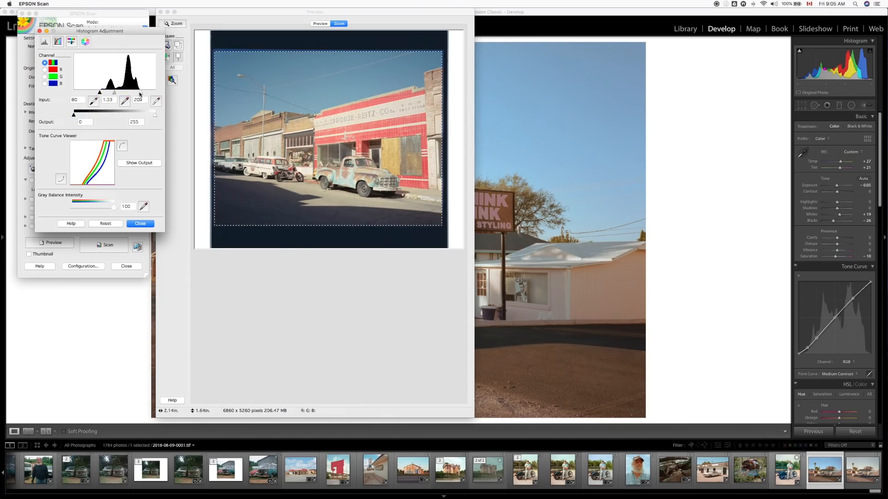
{"action": "left_click_drag", "start_coordinate": [113, 92], "coordinate": [113, 93]}
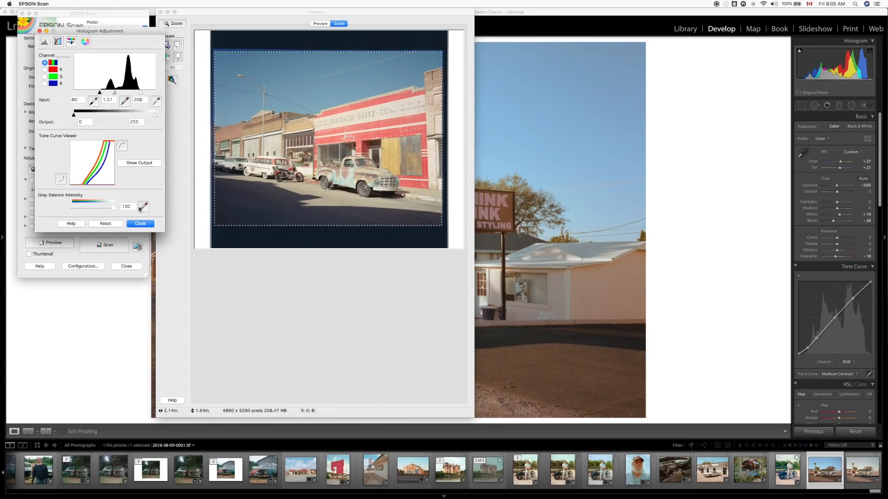
{"action": "left_click", "coordinate": [140, 223]}
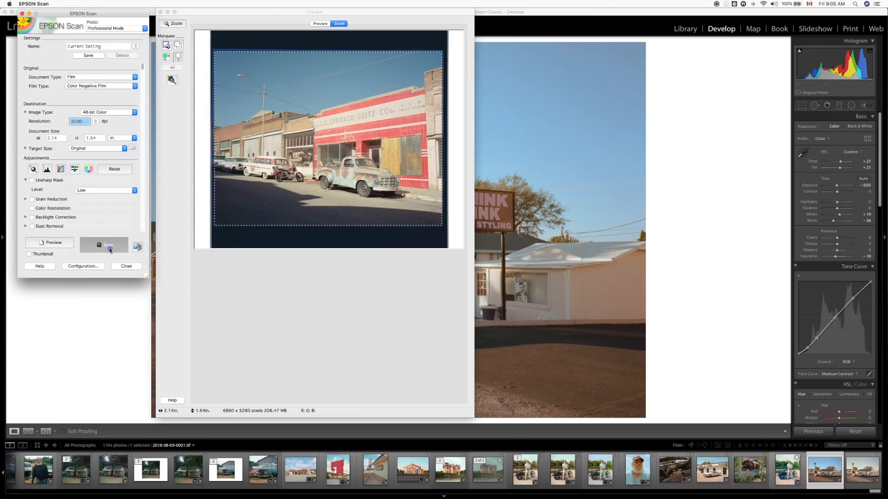
{"action": "left_click", "coordinate": [104, 244]}
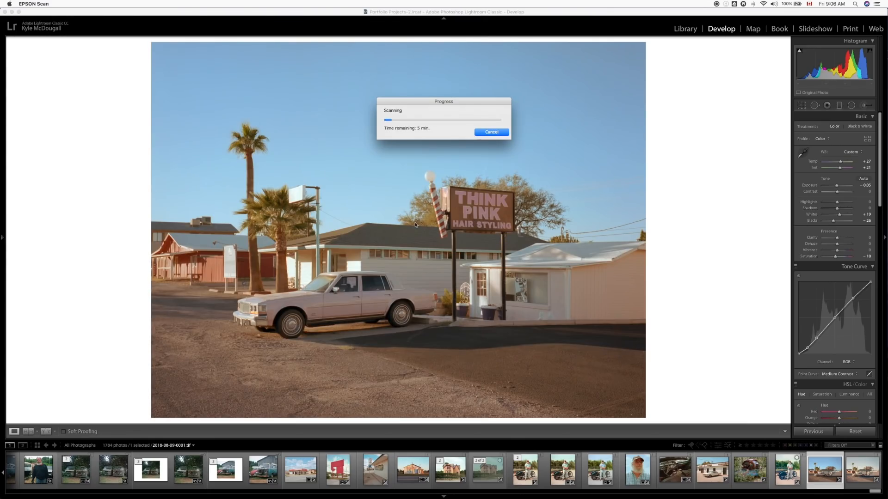